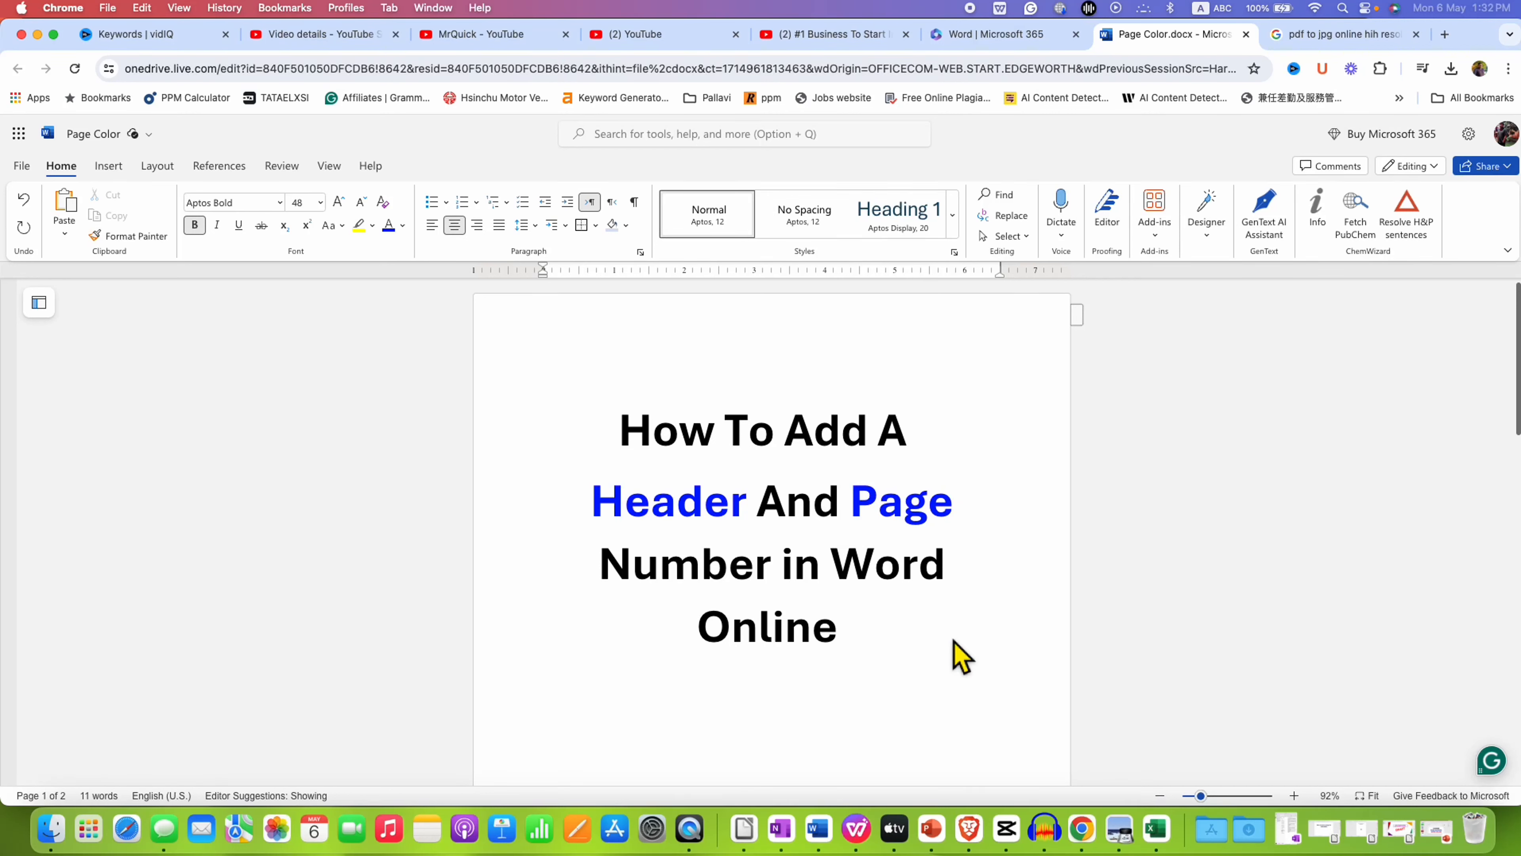
mouse_move(883, 535)
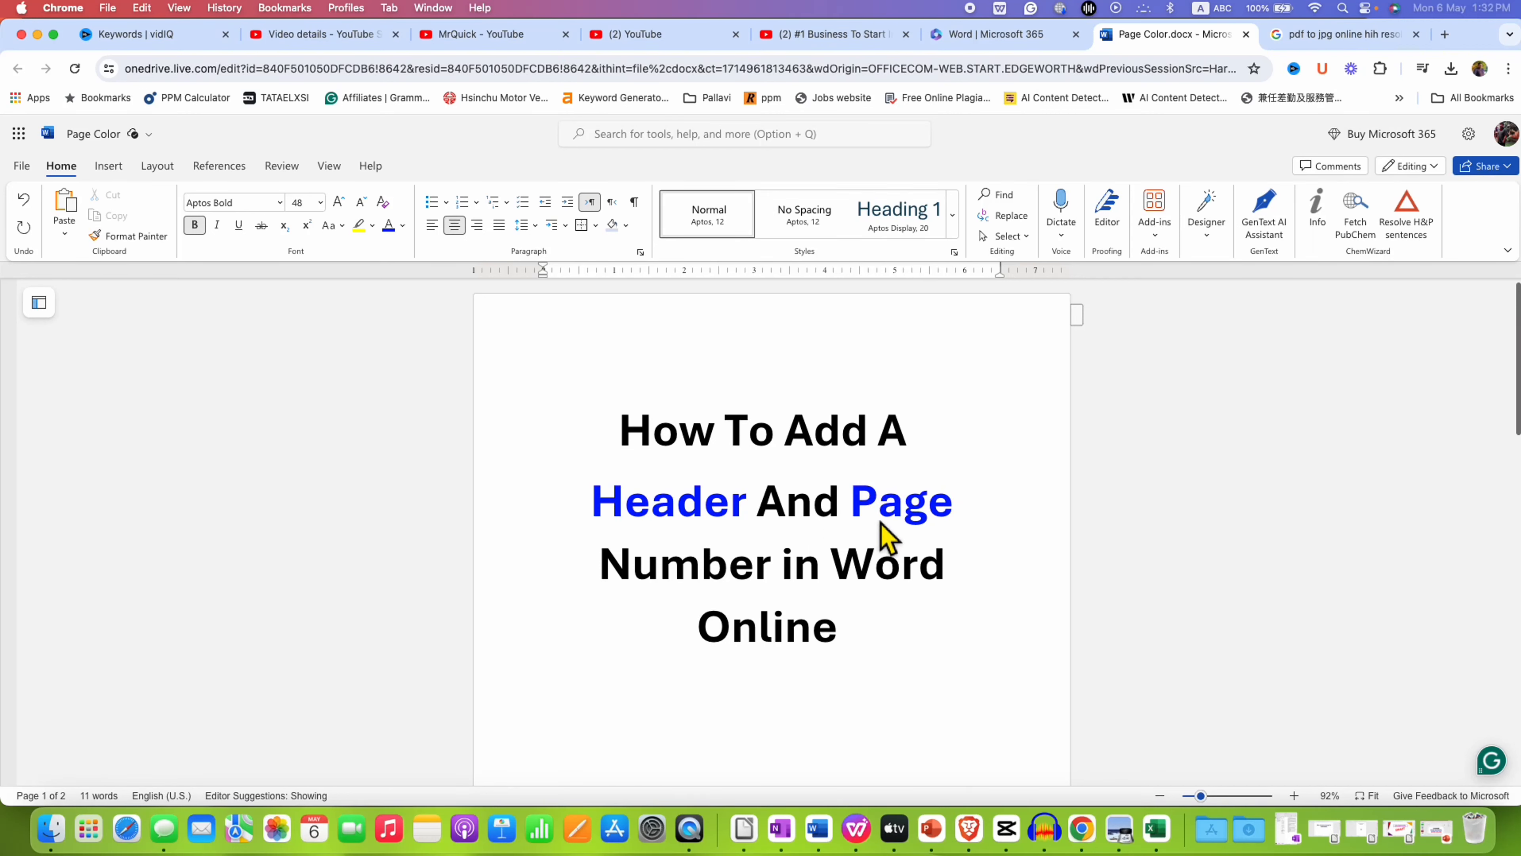
mouse_move(871, 660)
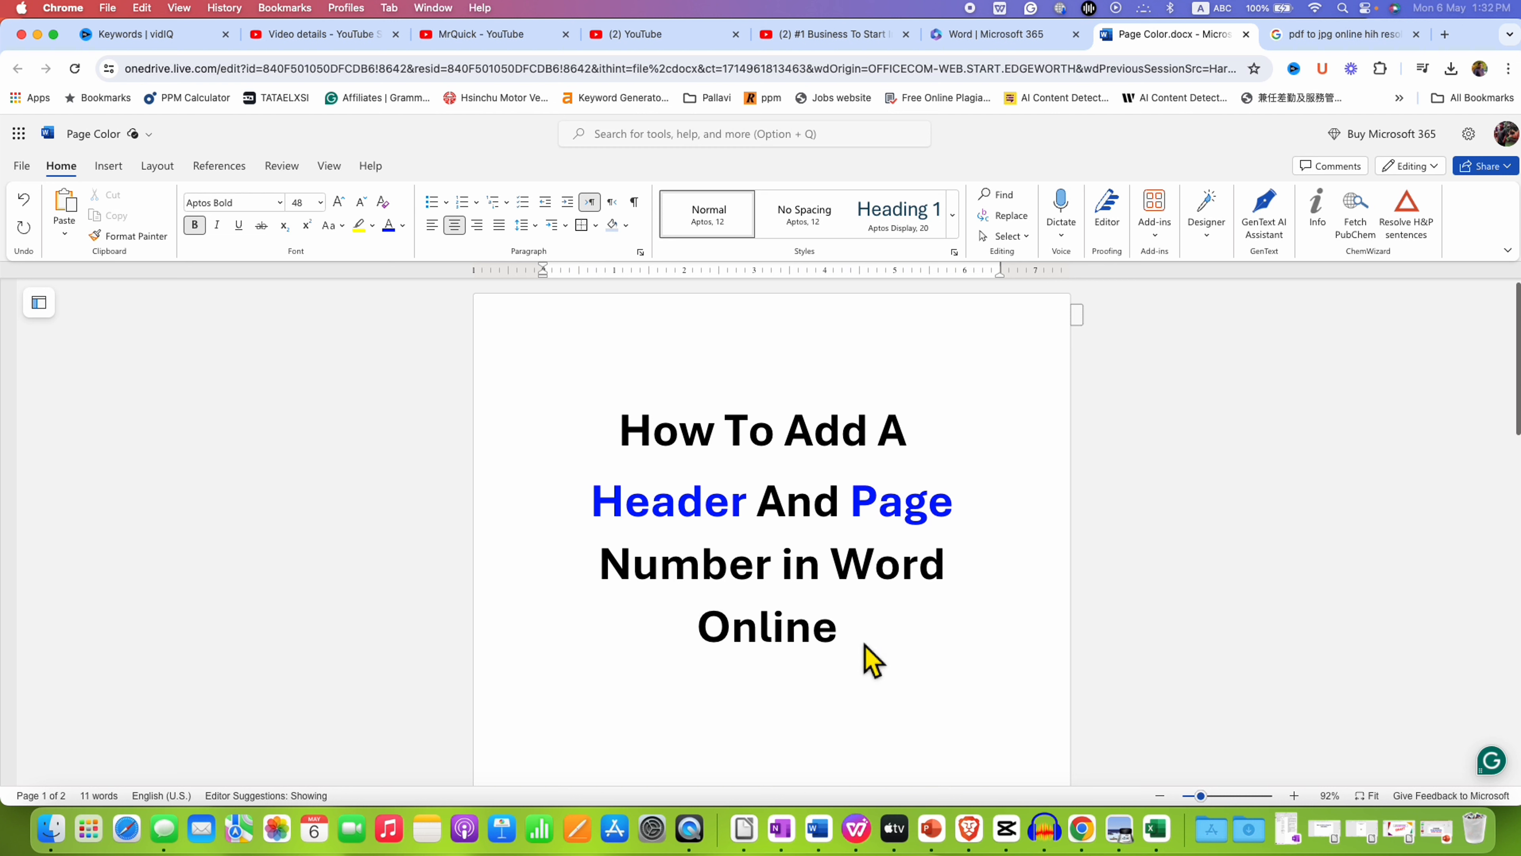
mouse_move(861, 645)
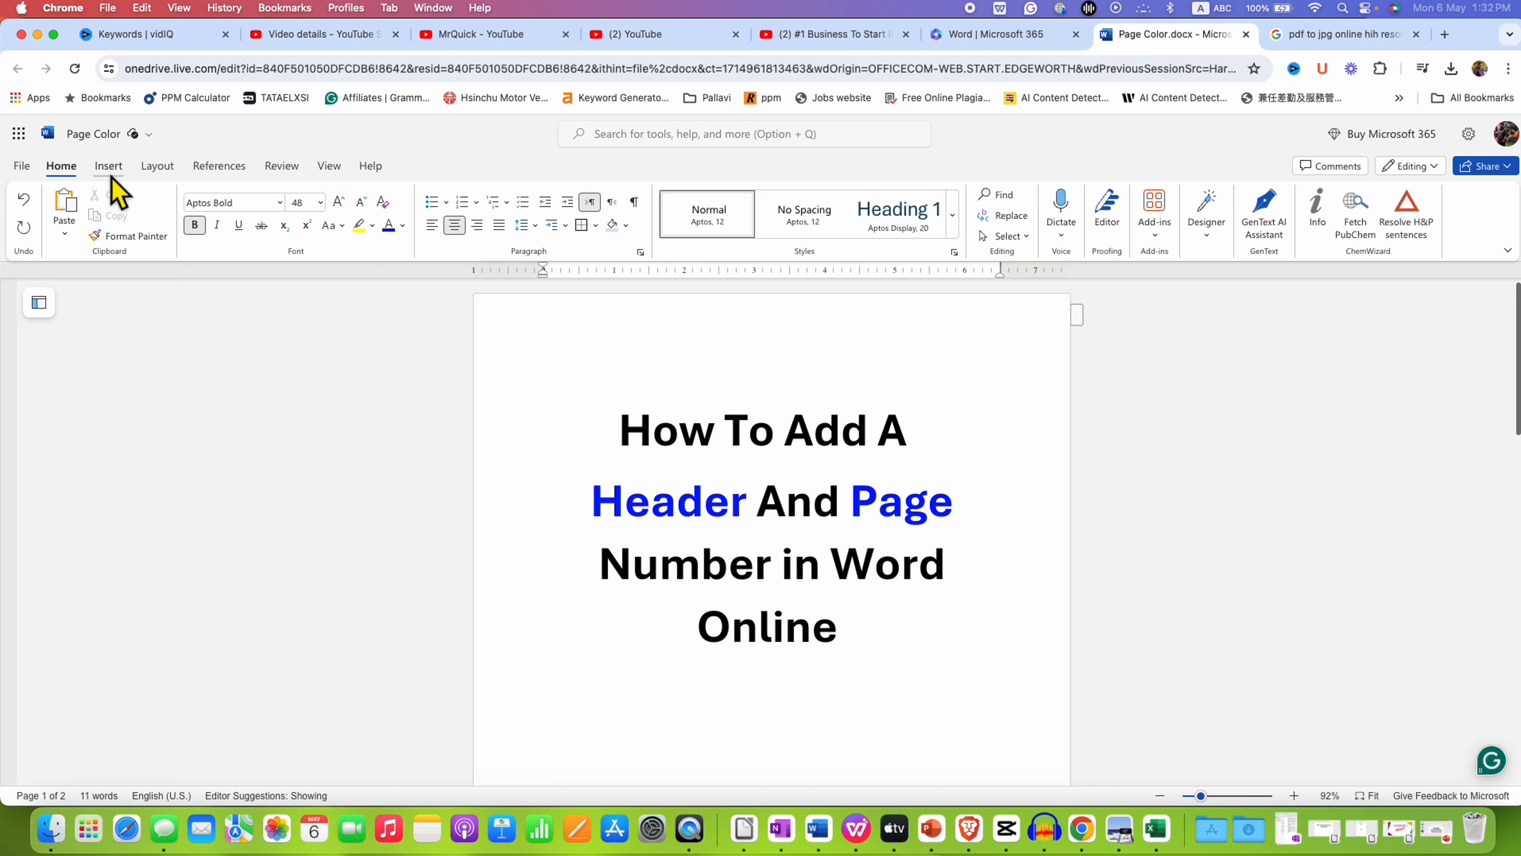
Show the Insert commands with header, footer and page number options
left_click(108, 164)
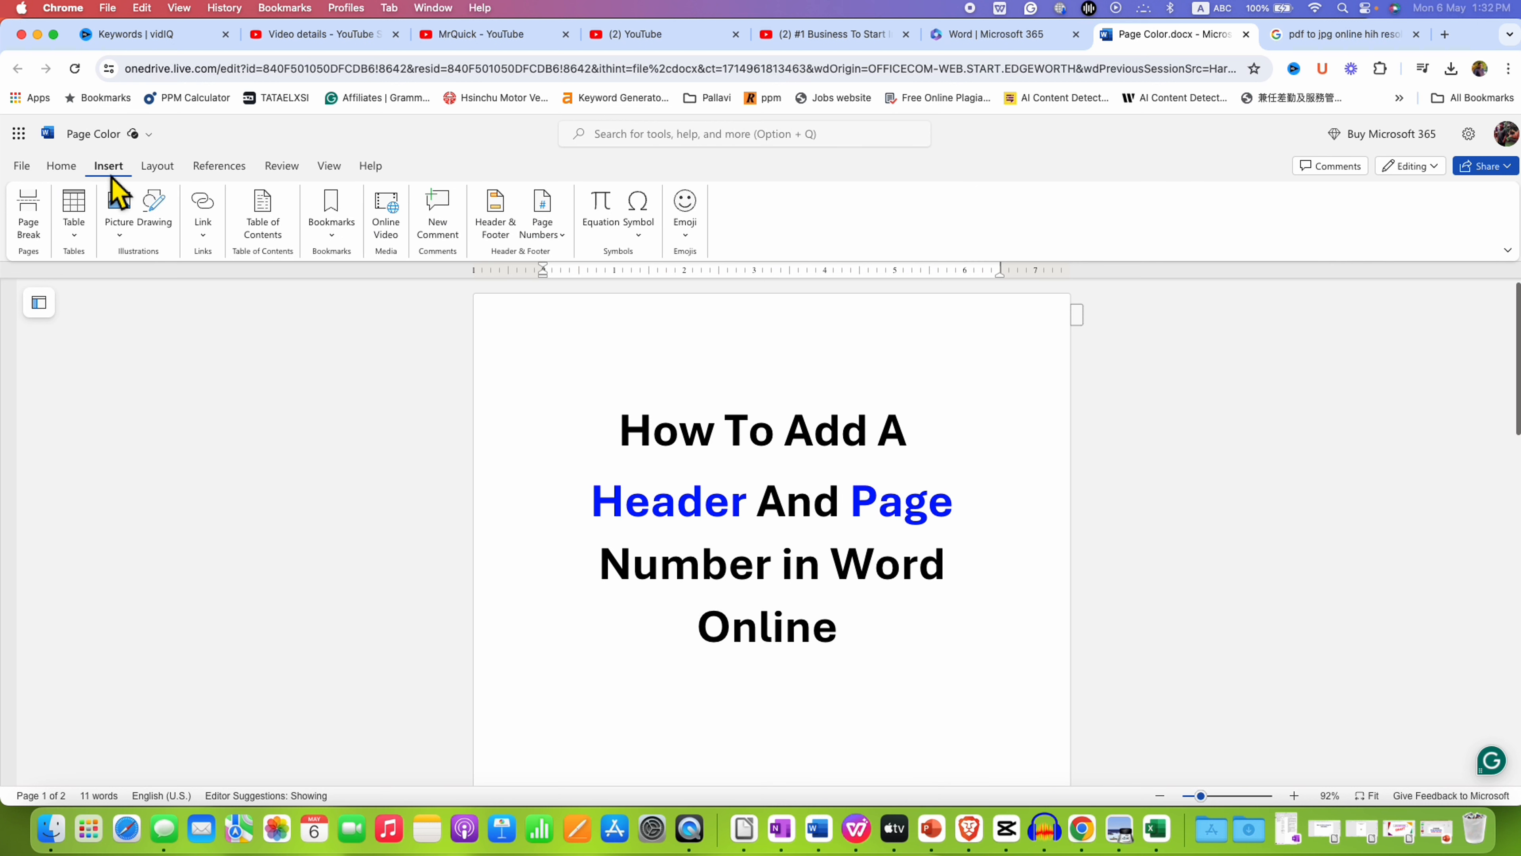
mouse_move(496, 208)
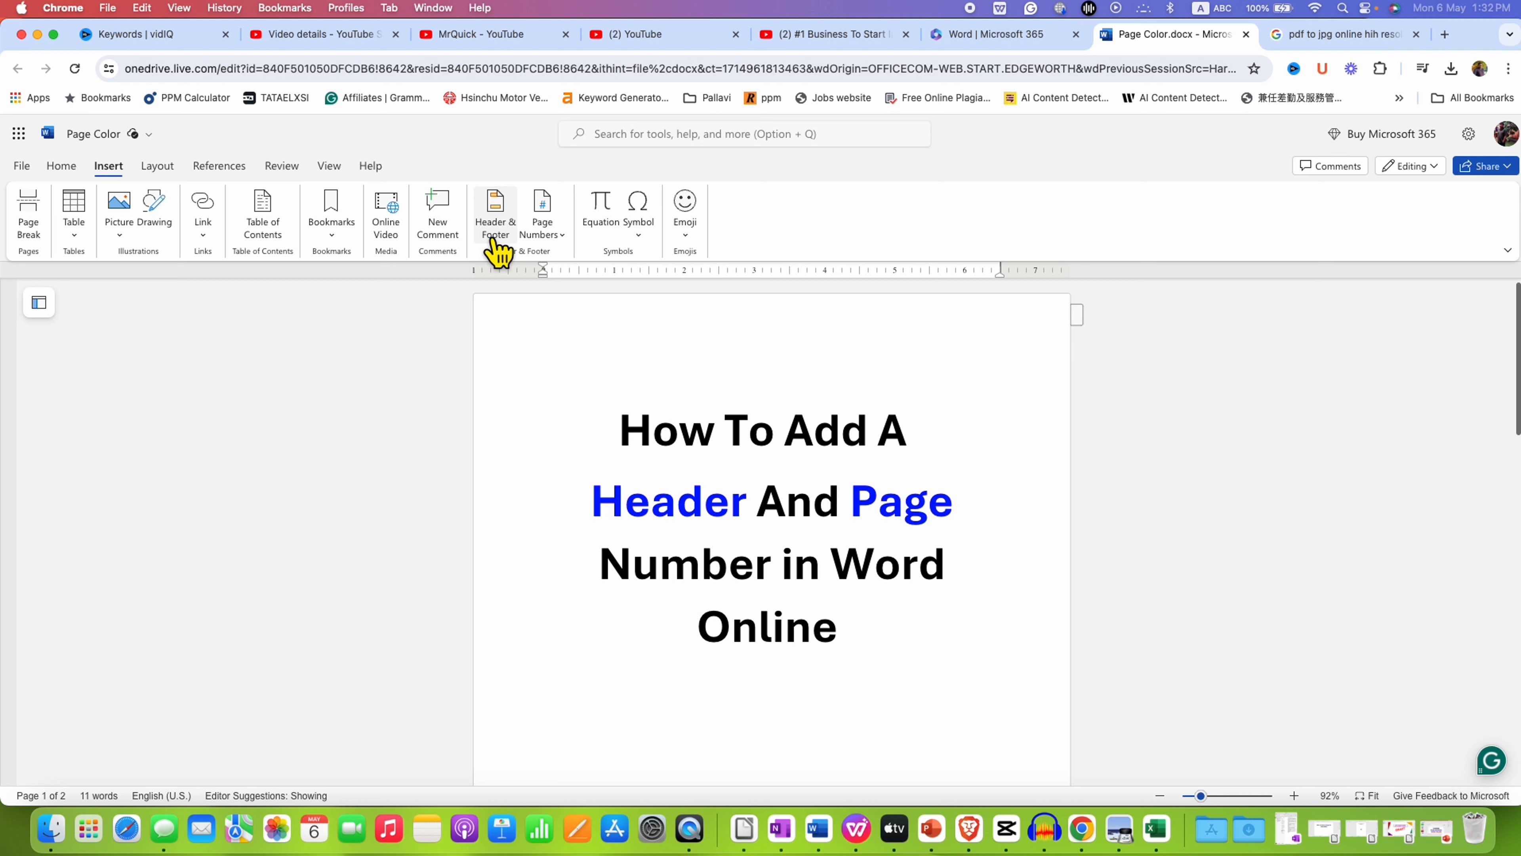
mouse_move(542, 213)
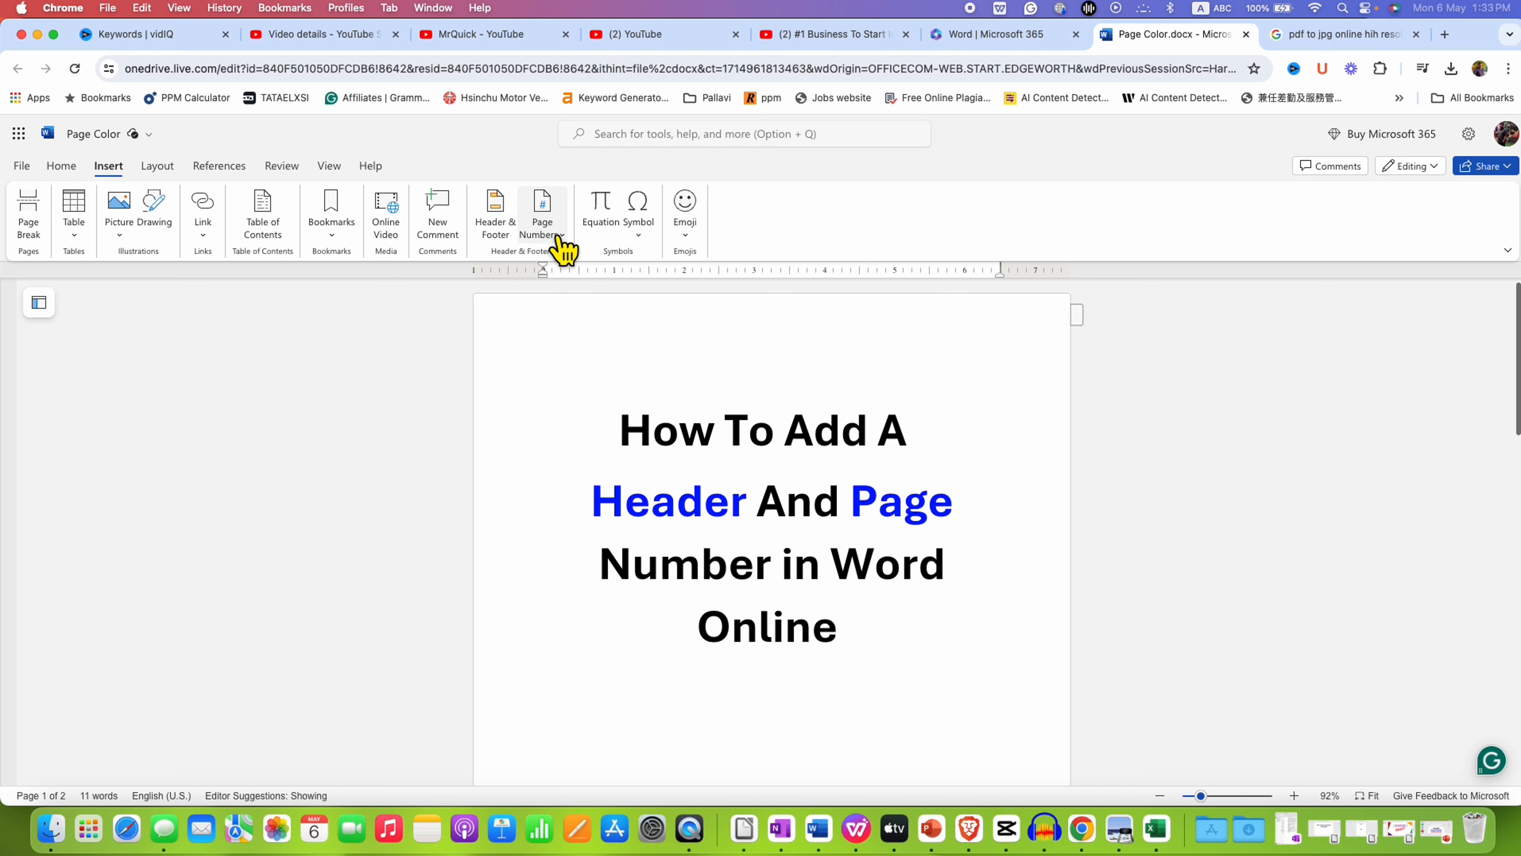
Bring up the page number placement gallery
left_click(542, 213)
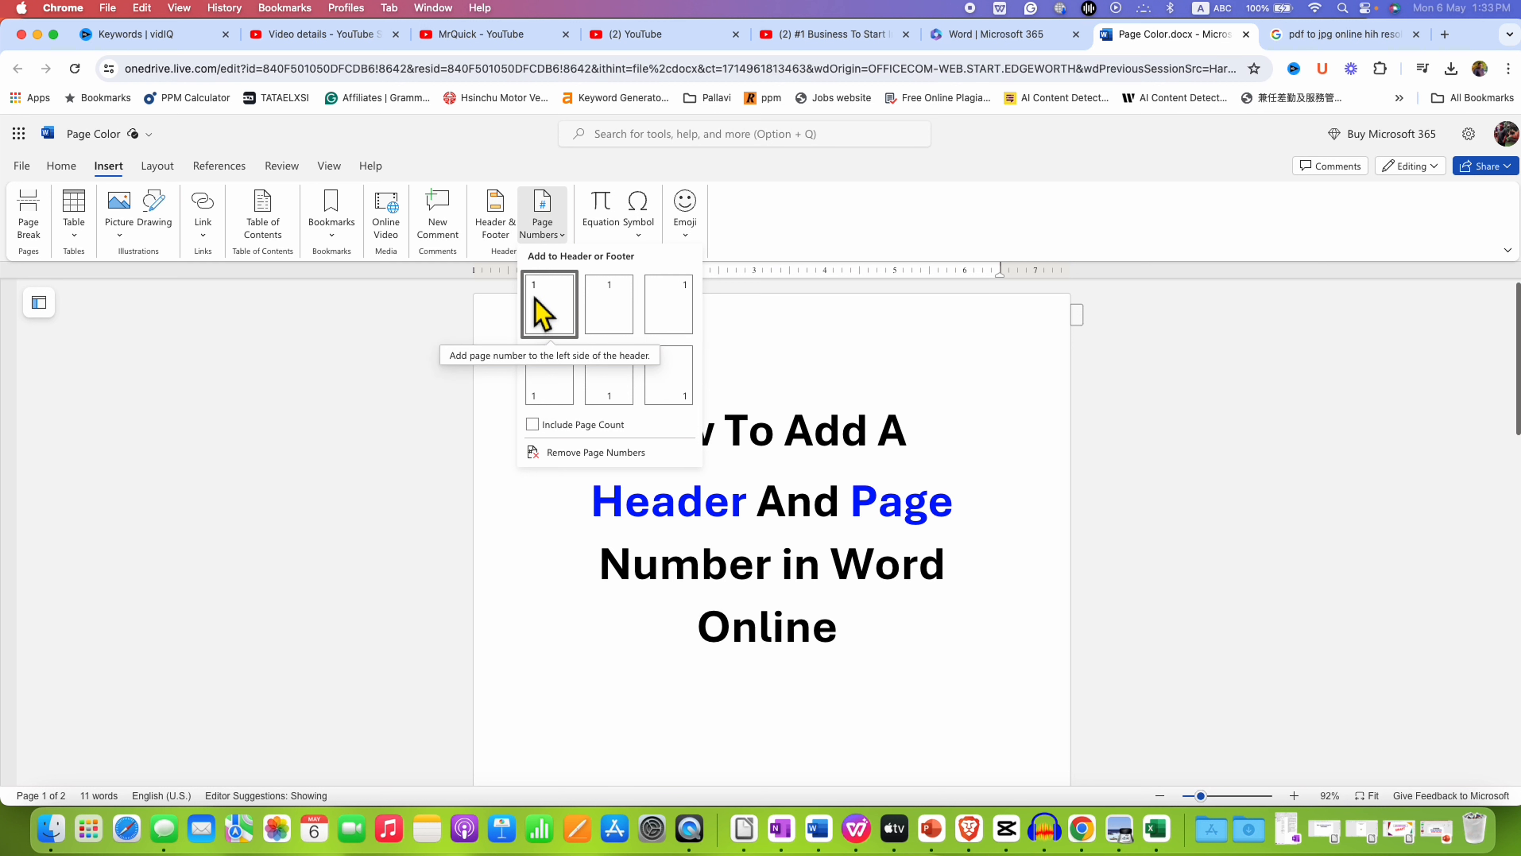
mouse_move(608, 303)
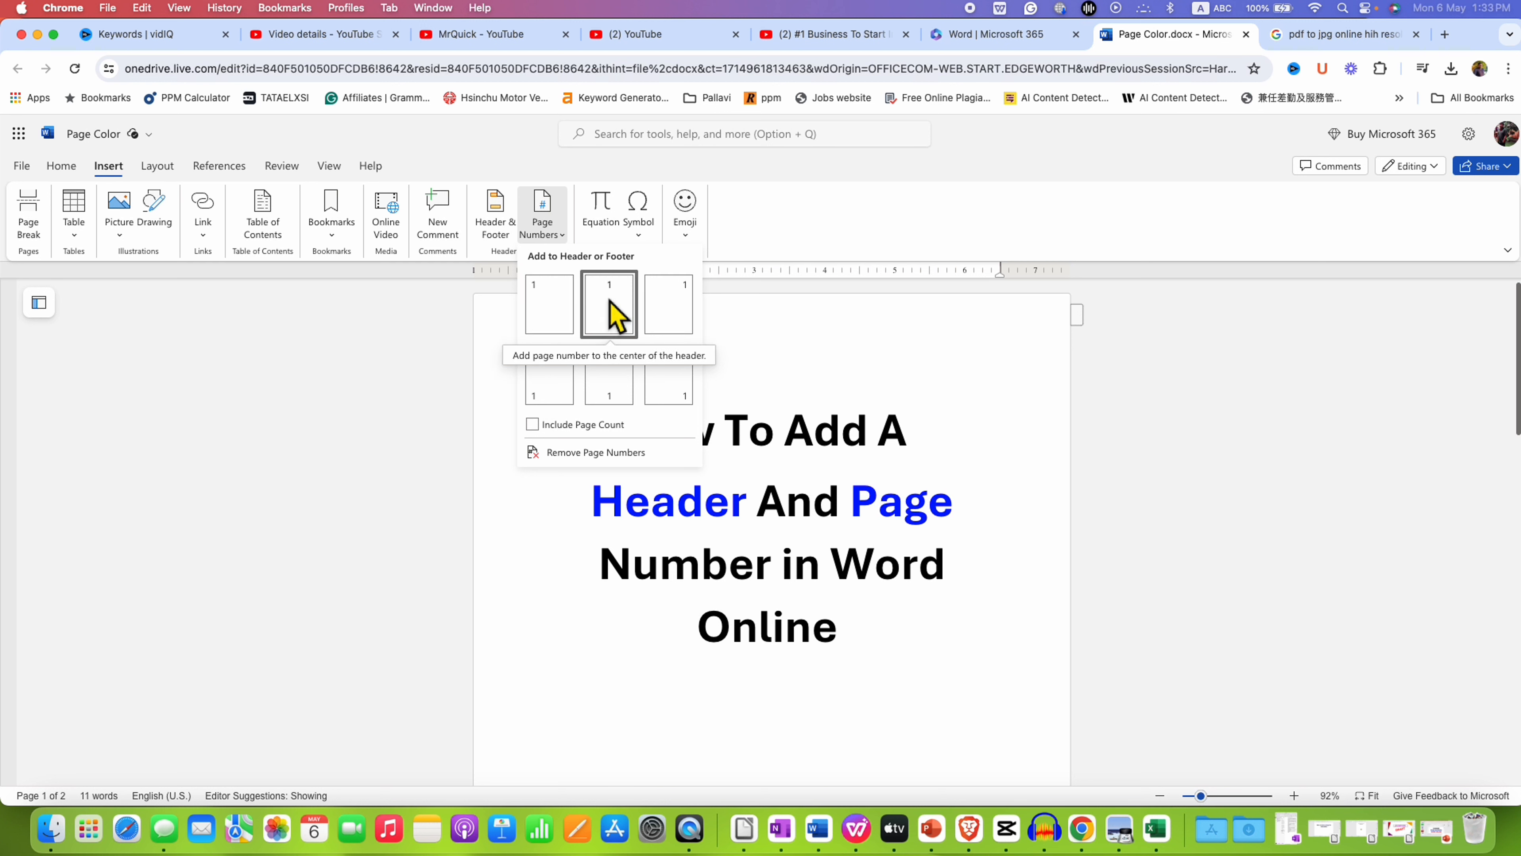
mouse_move(549, 374)
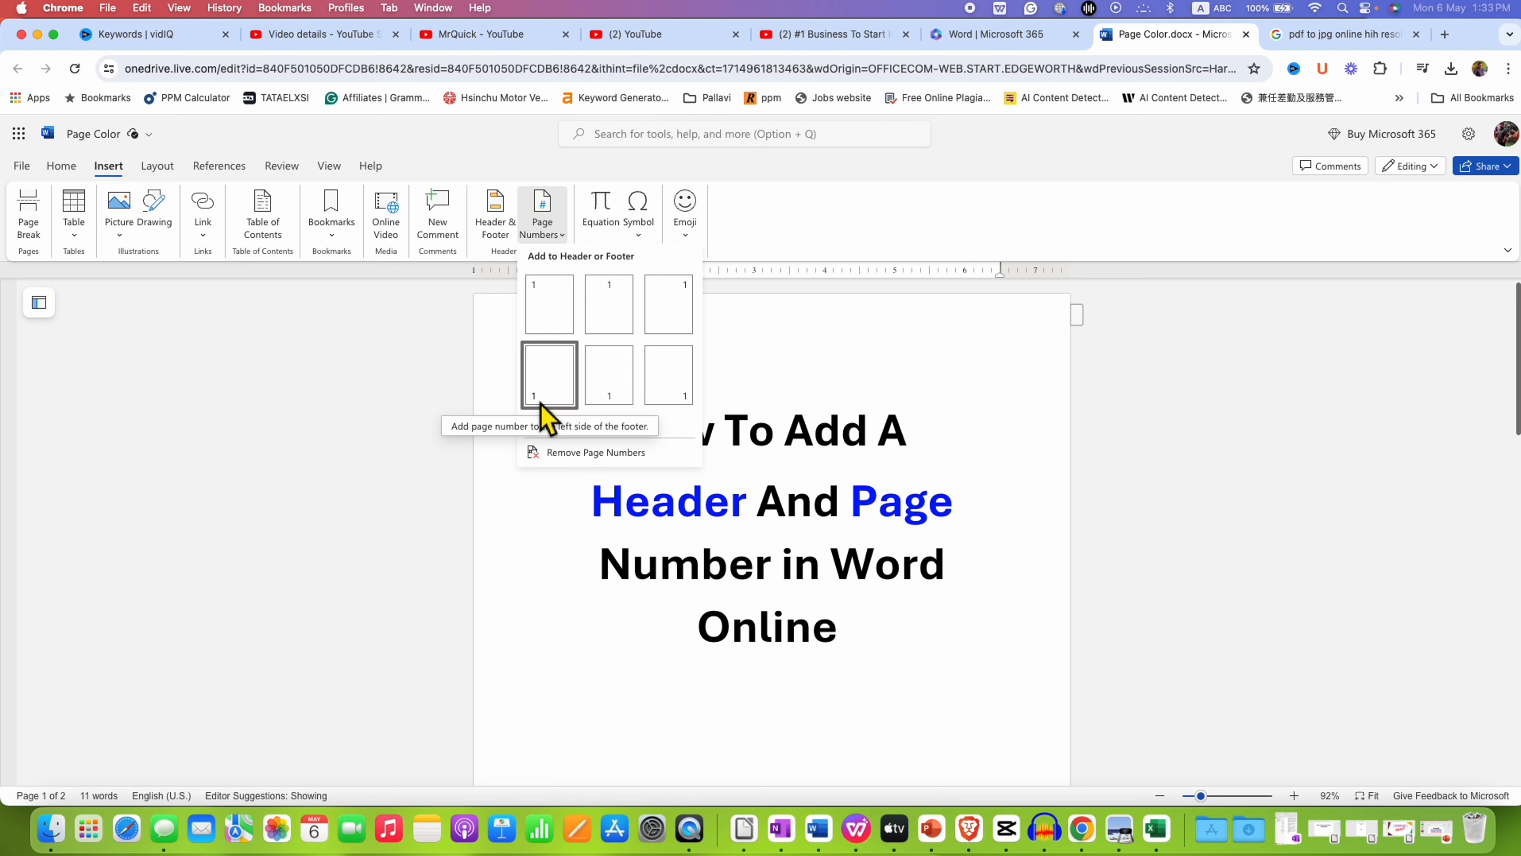
mouse_move(667, 376)
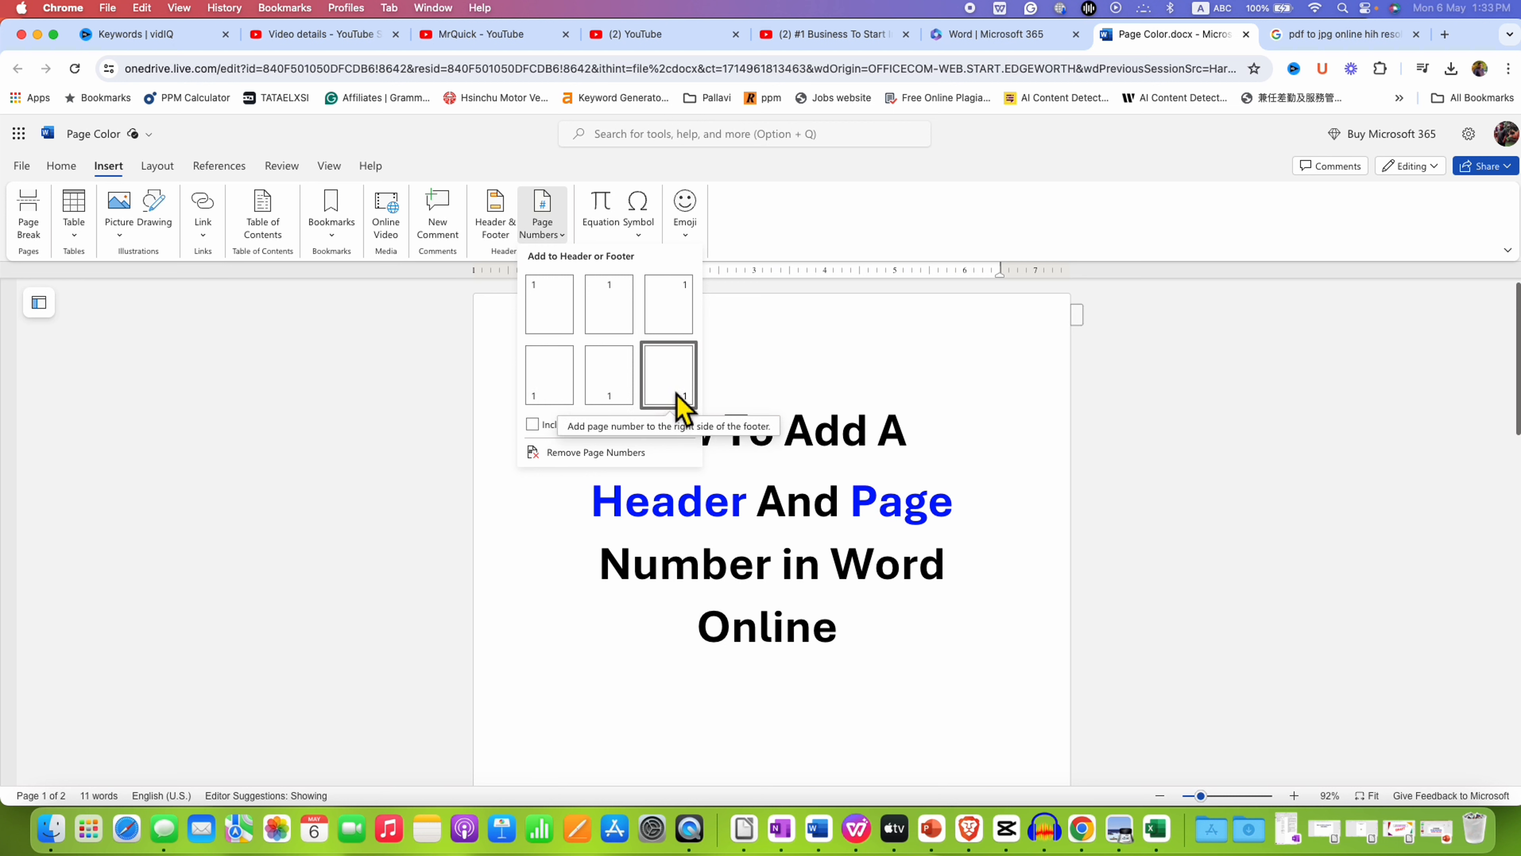
mouse_move(667, 307)
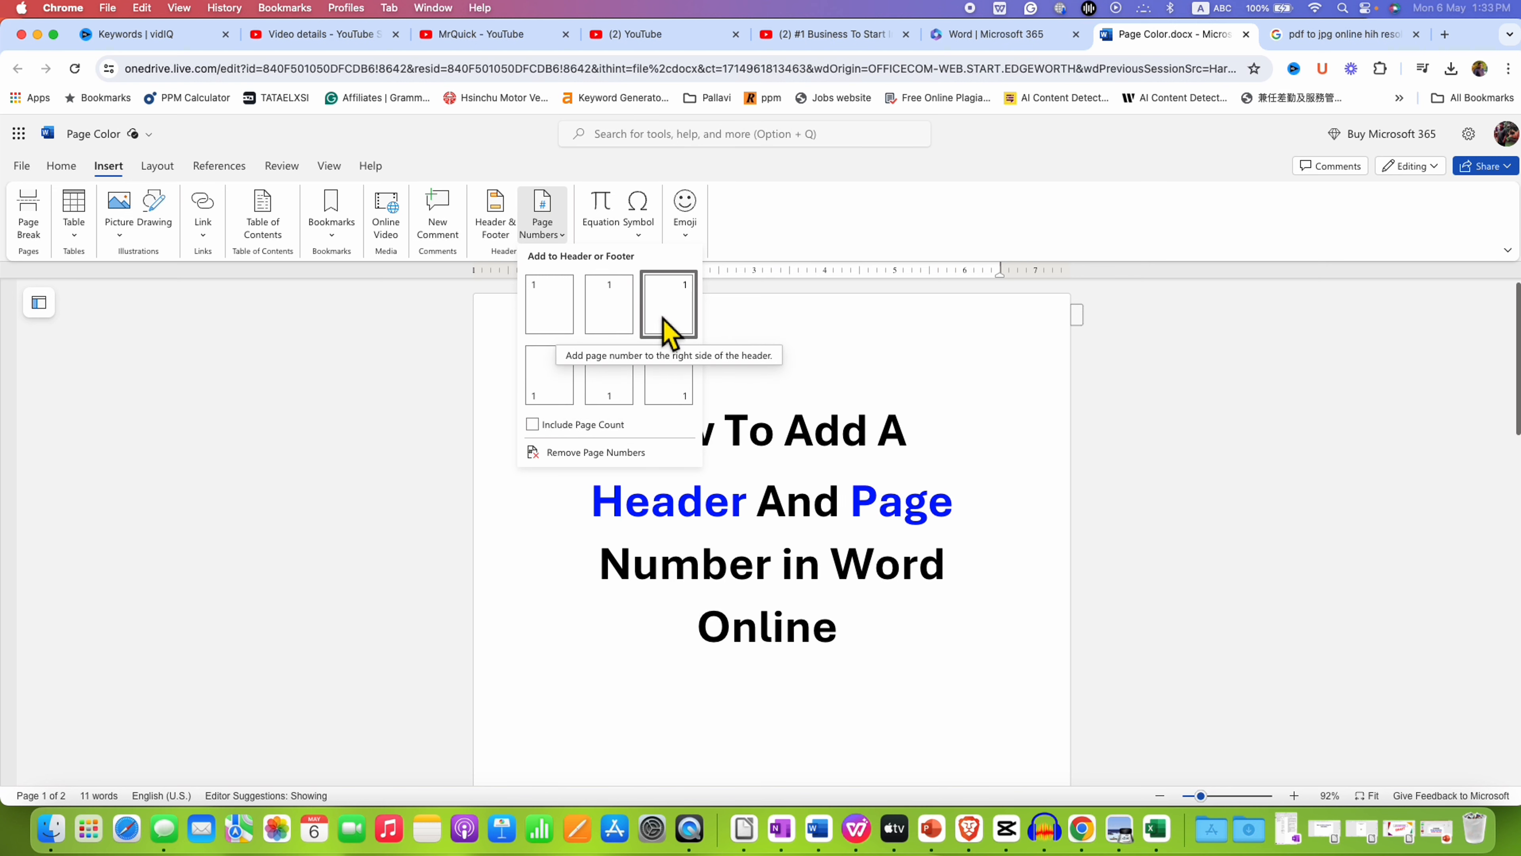
Add a page number field at the right side of the header
left_click(667, 303)
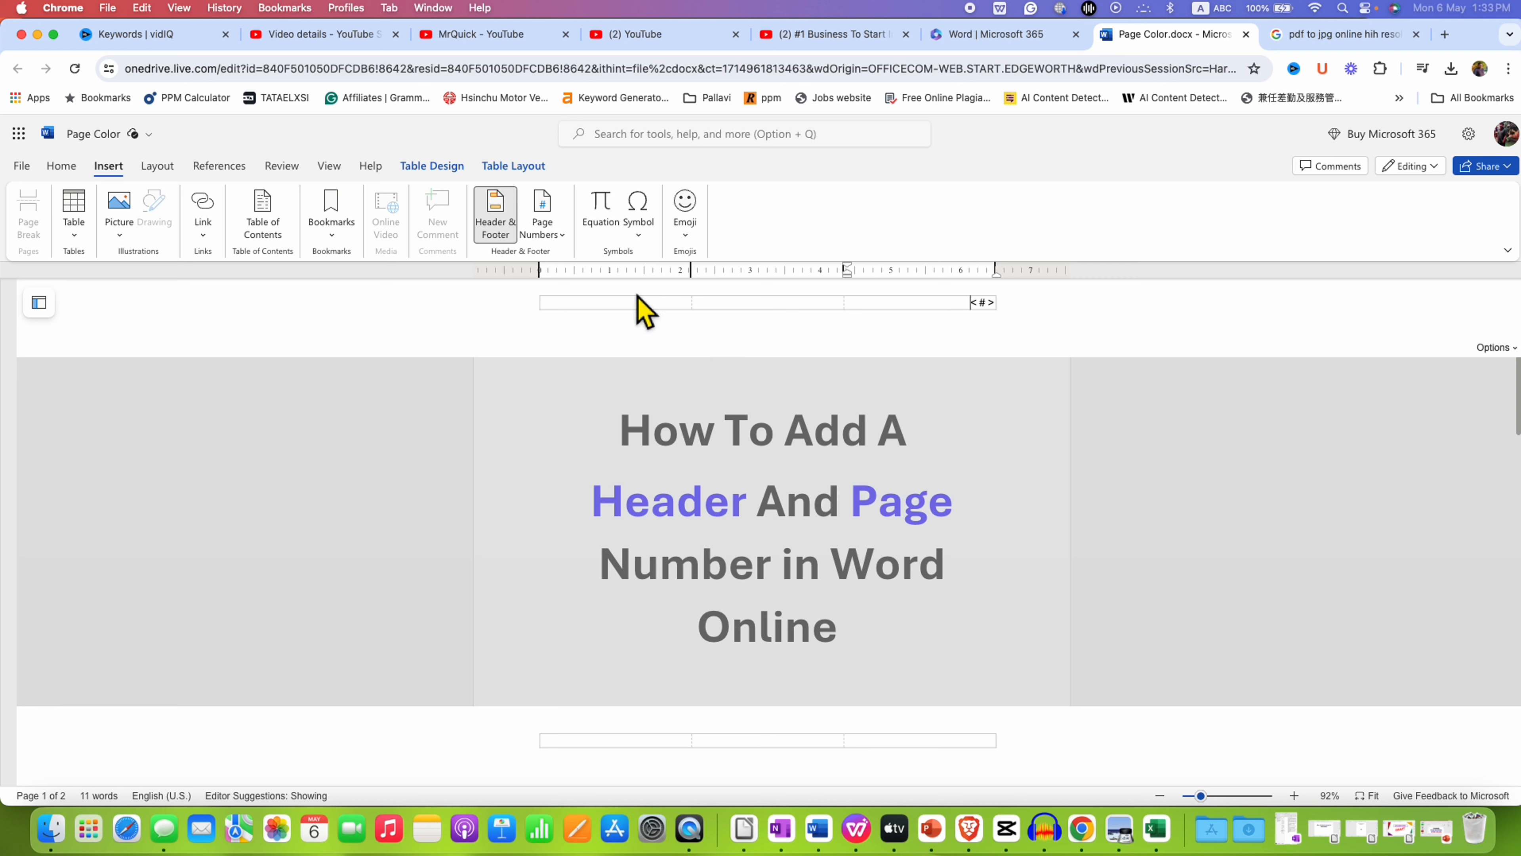
mouse_move(998, 330)
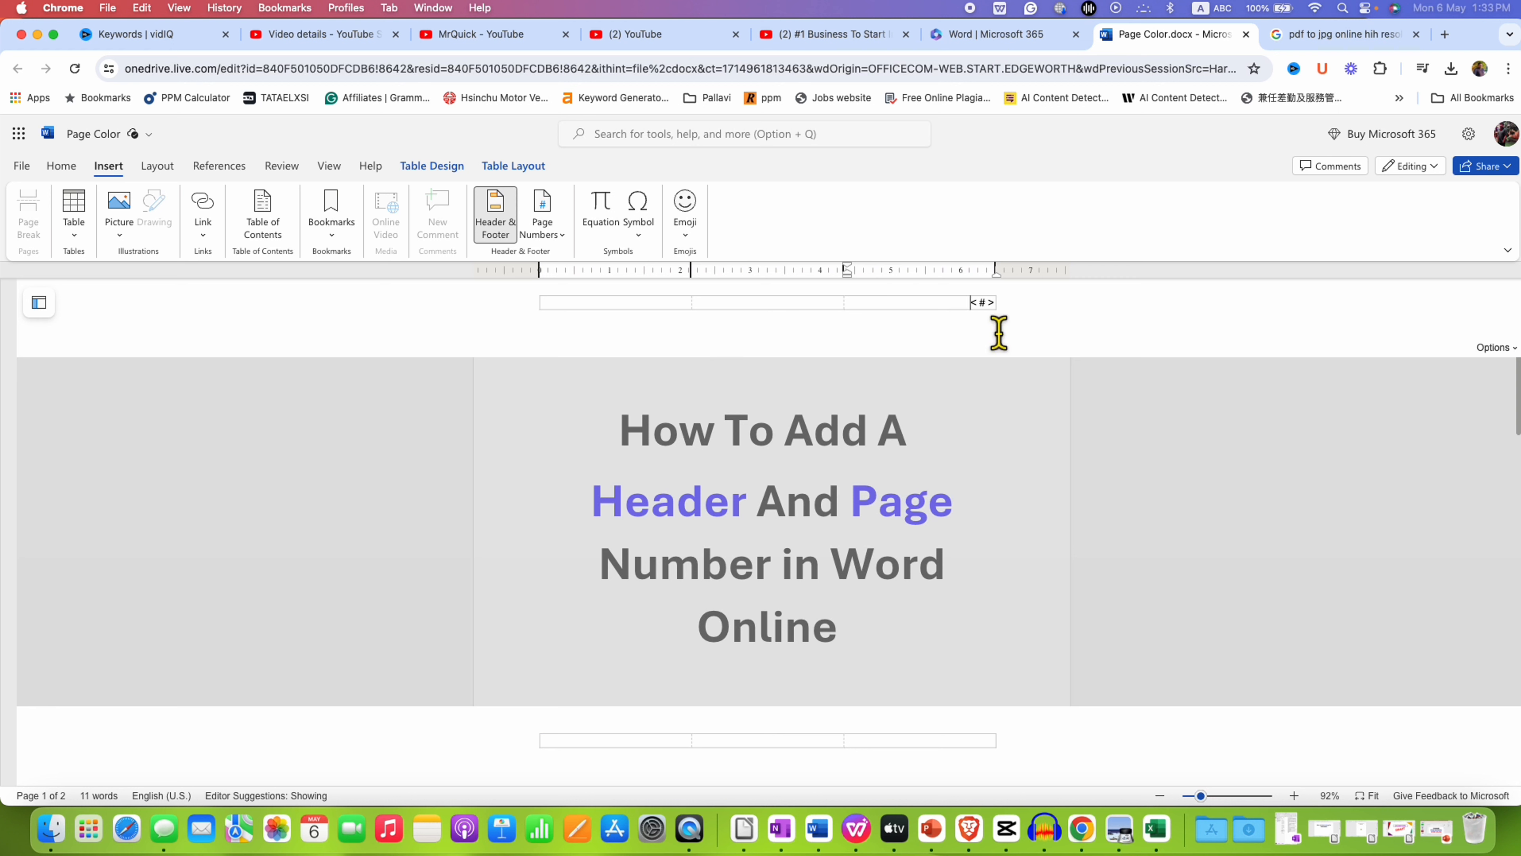
mouse_move(991, 351)
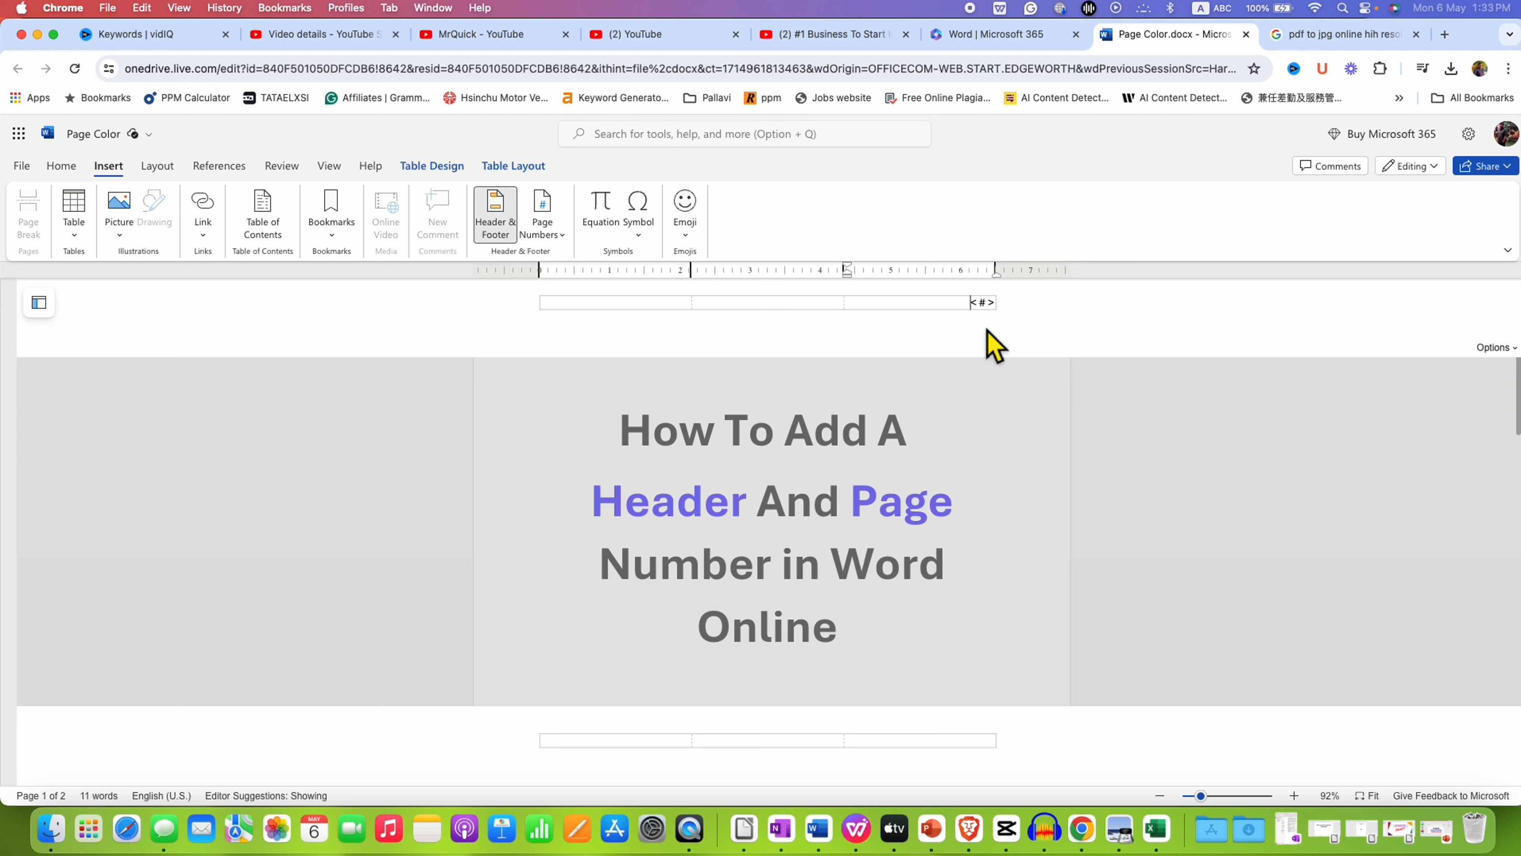
mouse_move(984, 349)
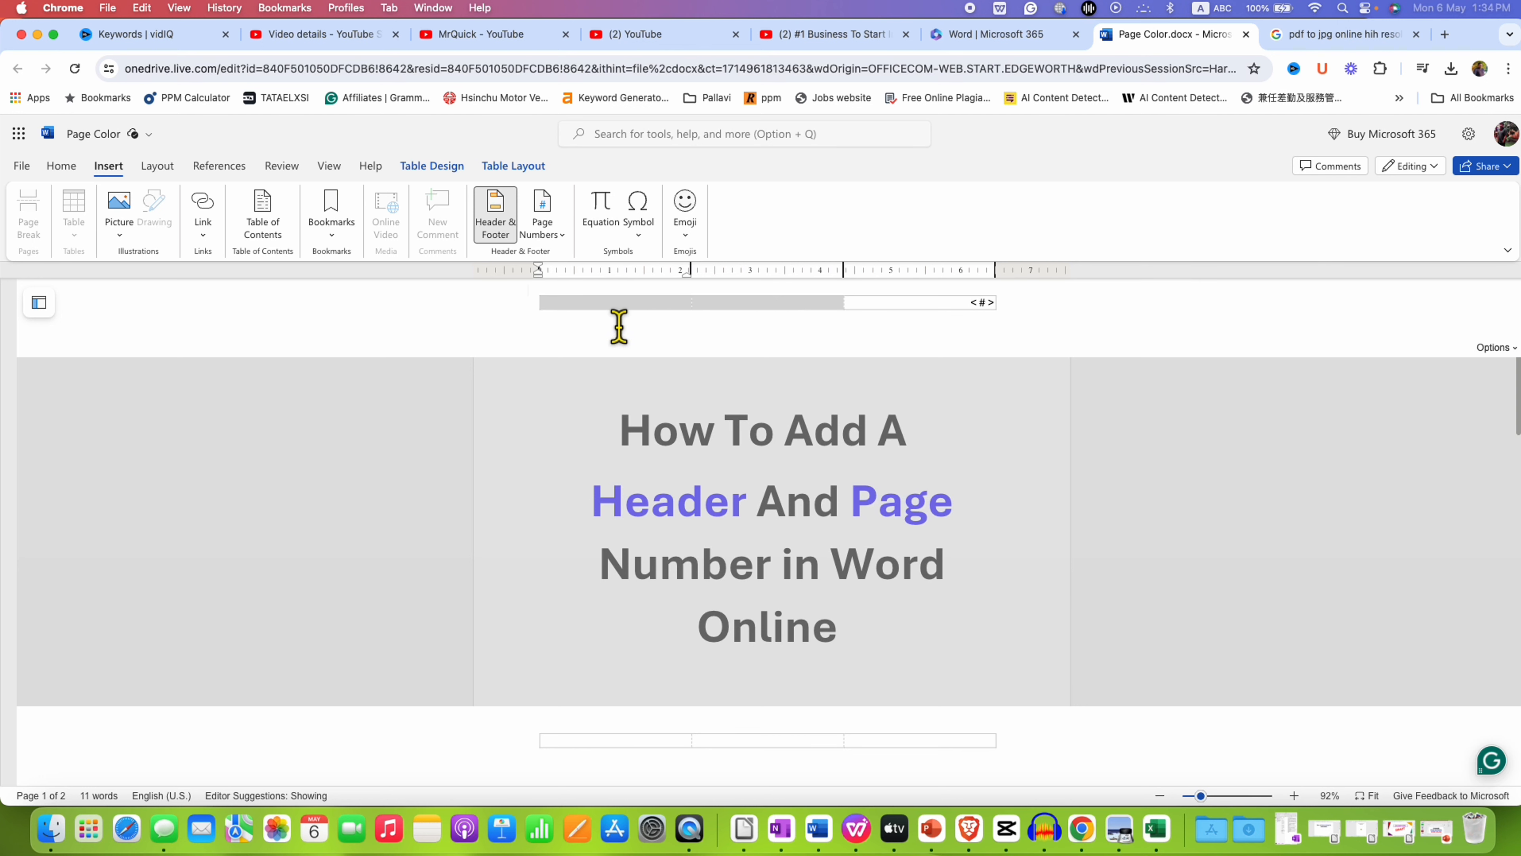
mouse_move(743, 383)
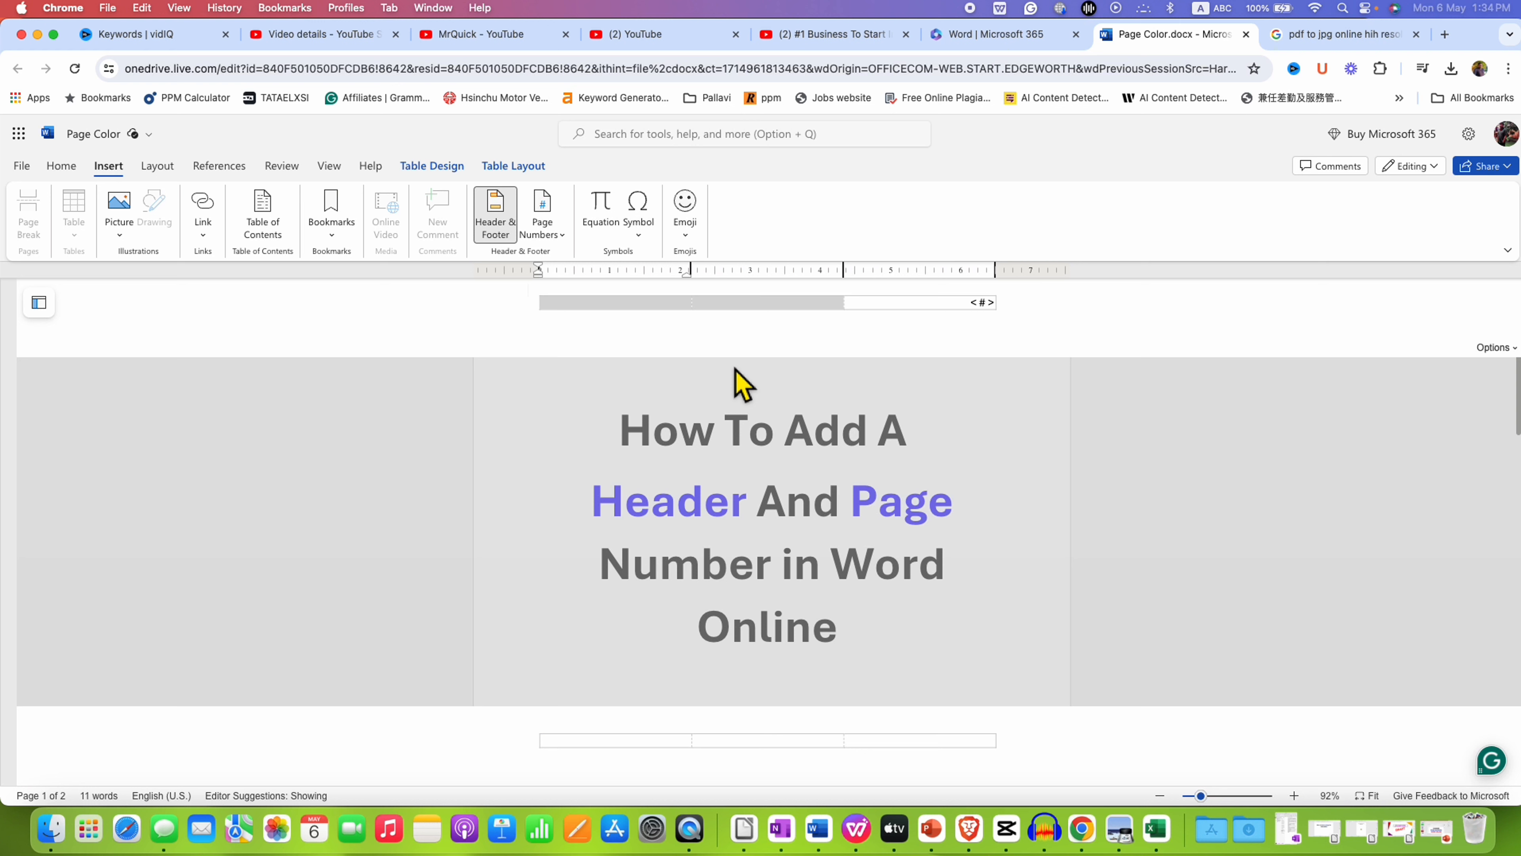
Write 'MrQuick' in the header beside the page number and finish header editing
type("M")
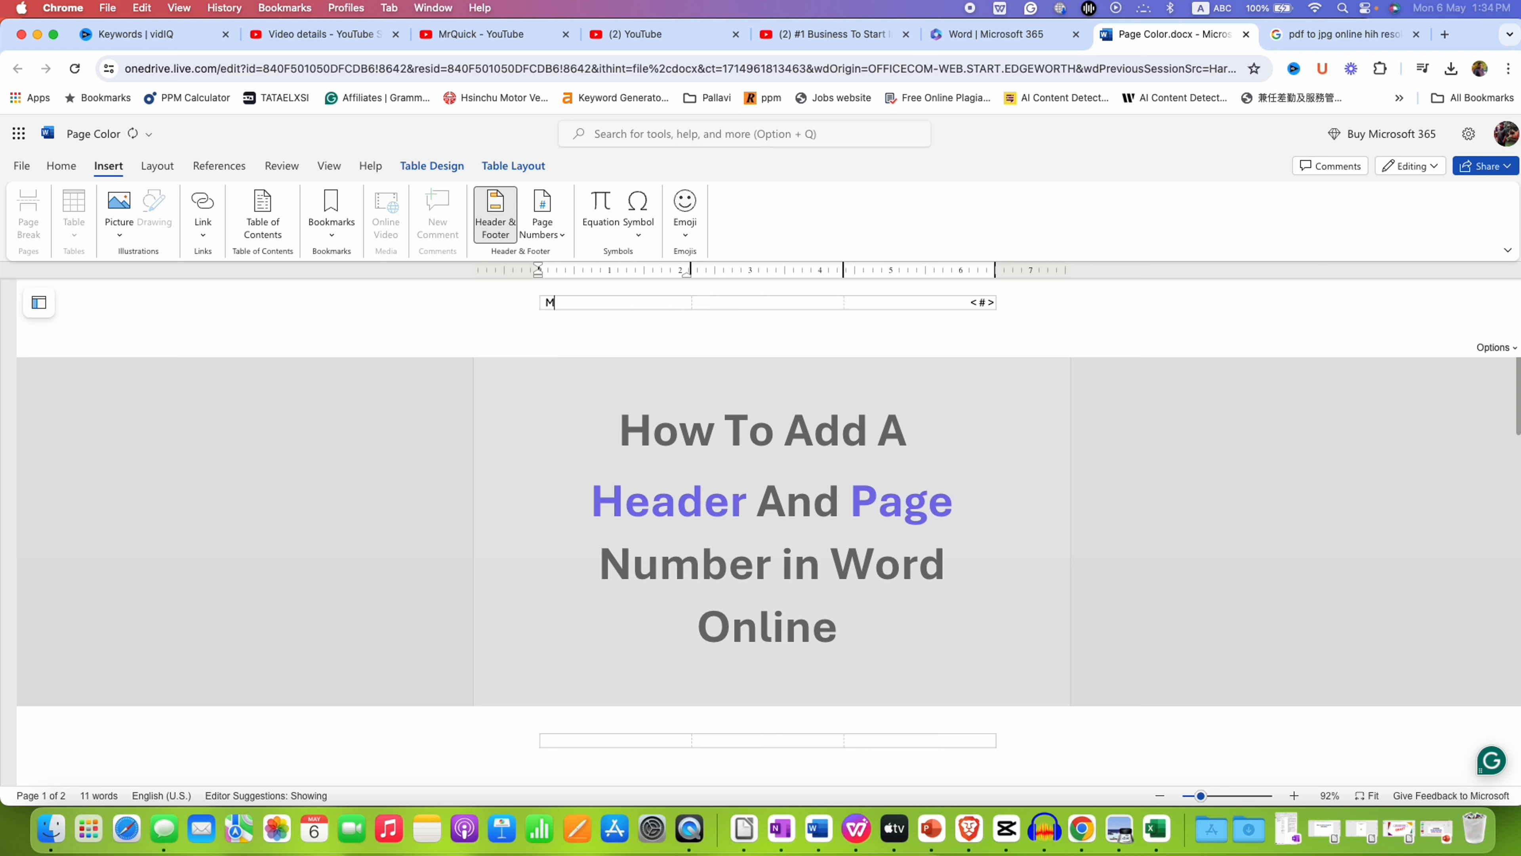
type("rQuick")
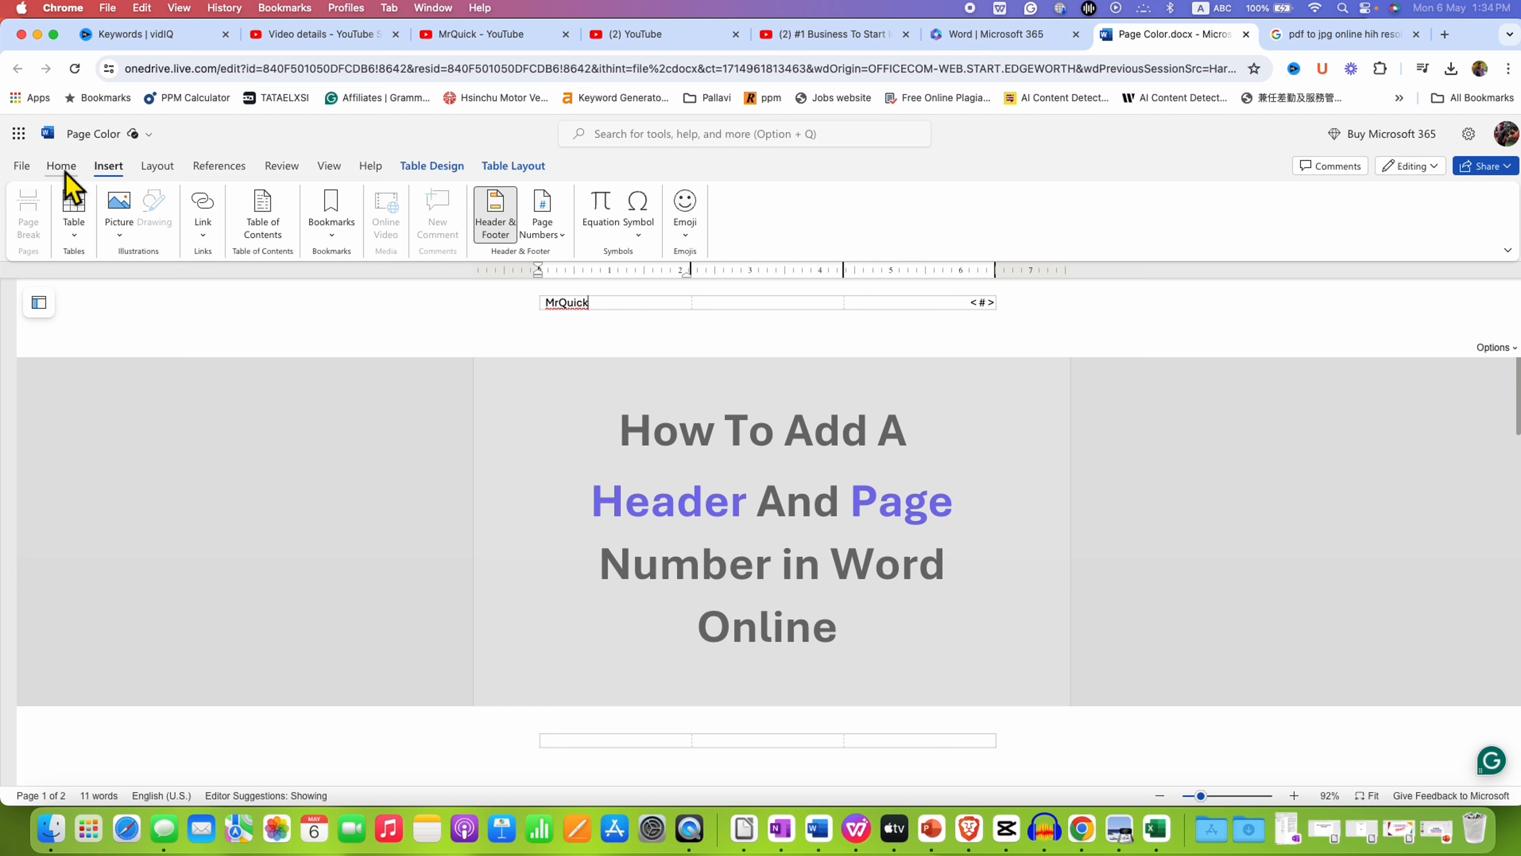
left_click(60, 165)
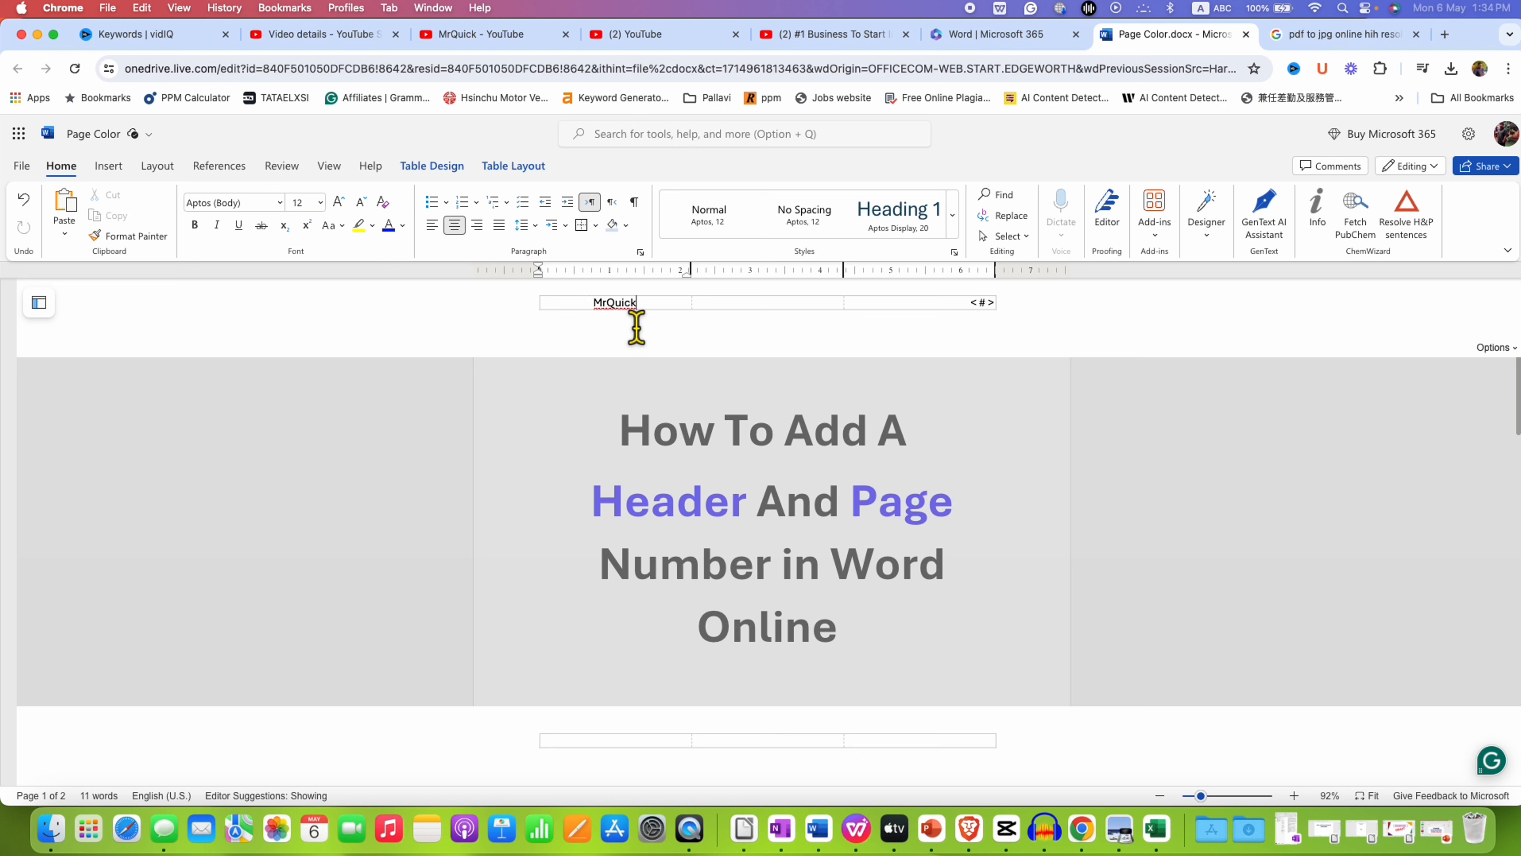
mouse_move(648, 320)
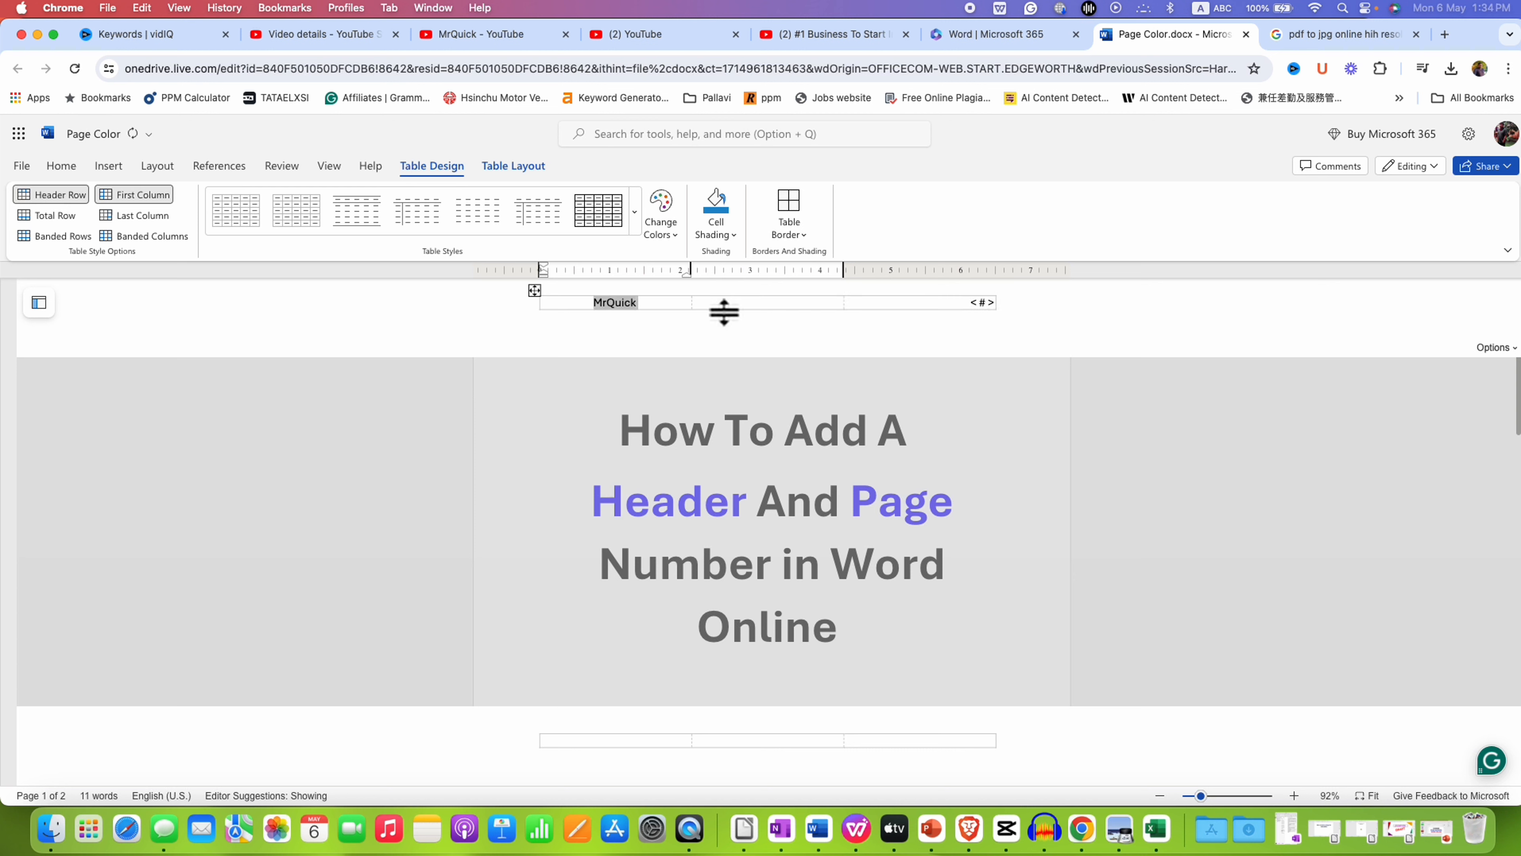
double_click(614, 302)
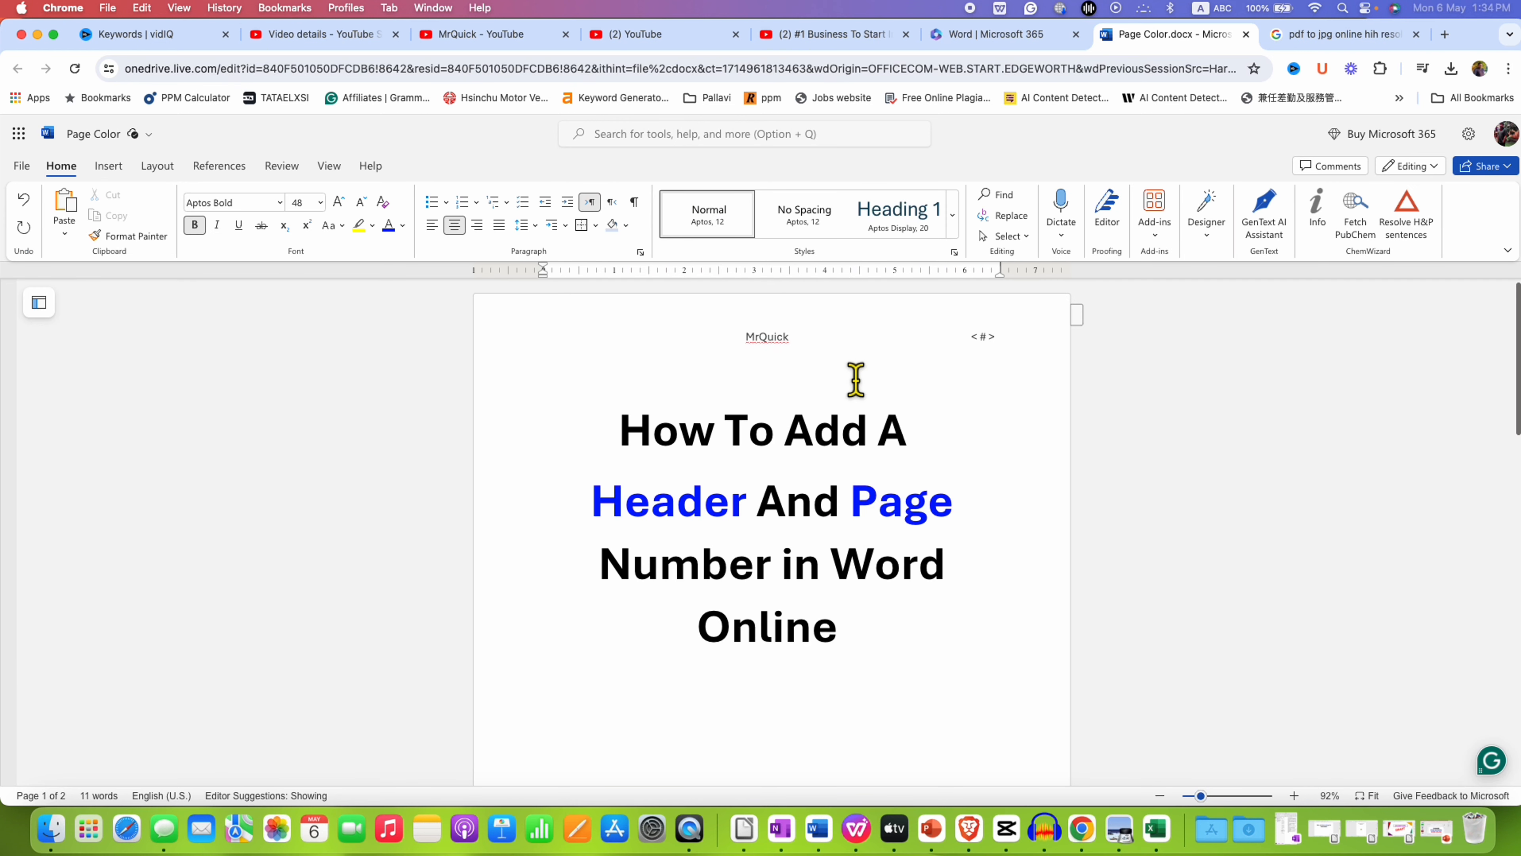
mouse_move(764, 384)
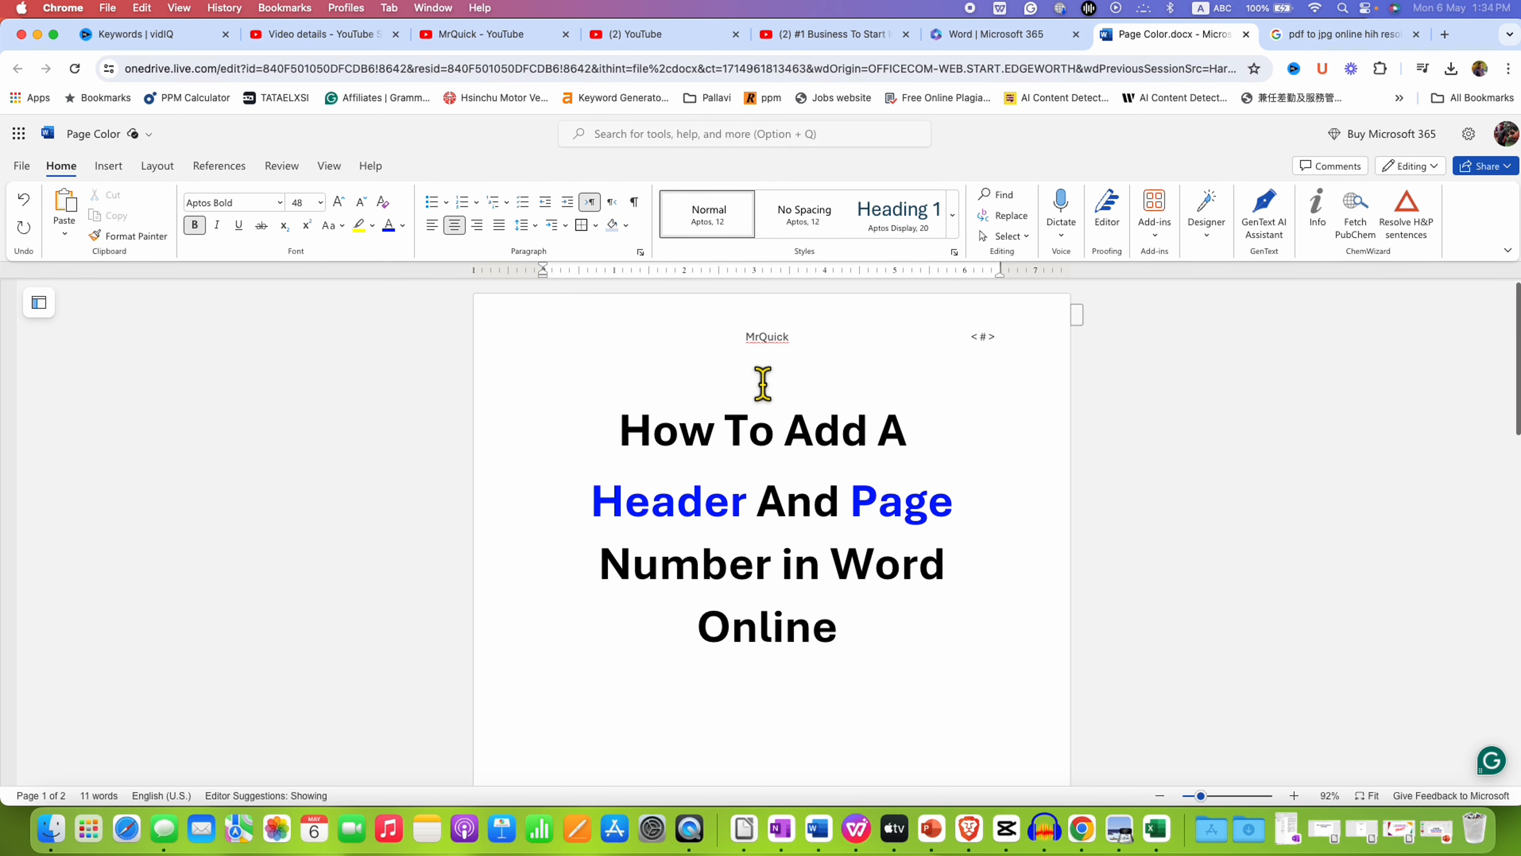
mouse_move(1006, 377)
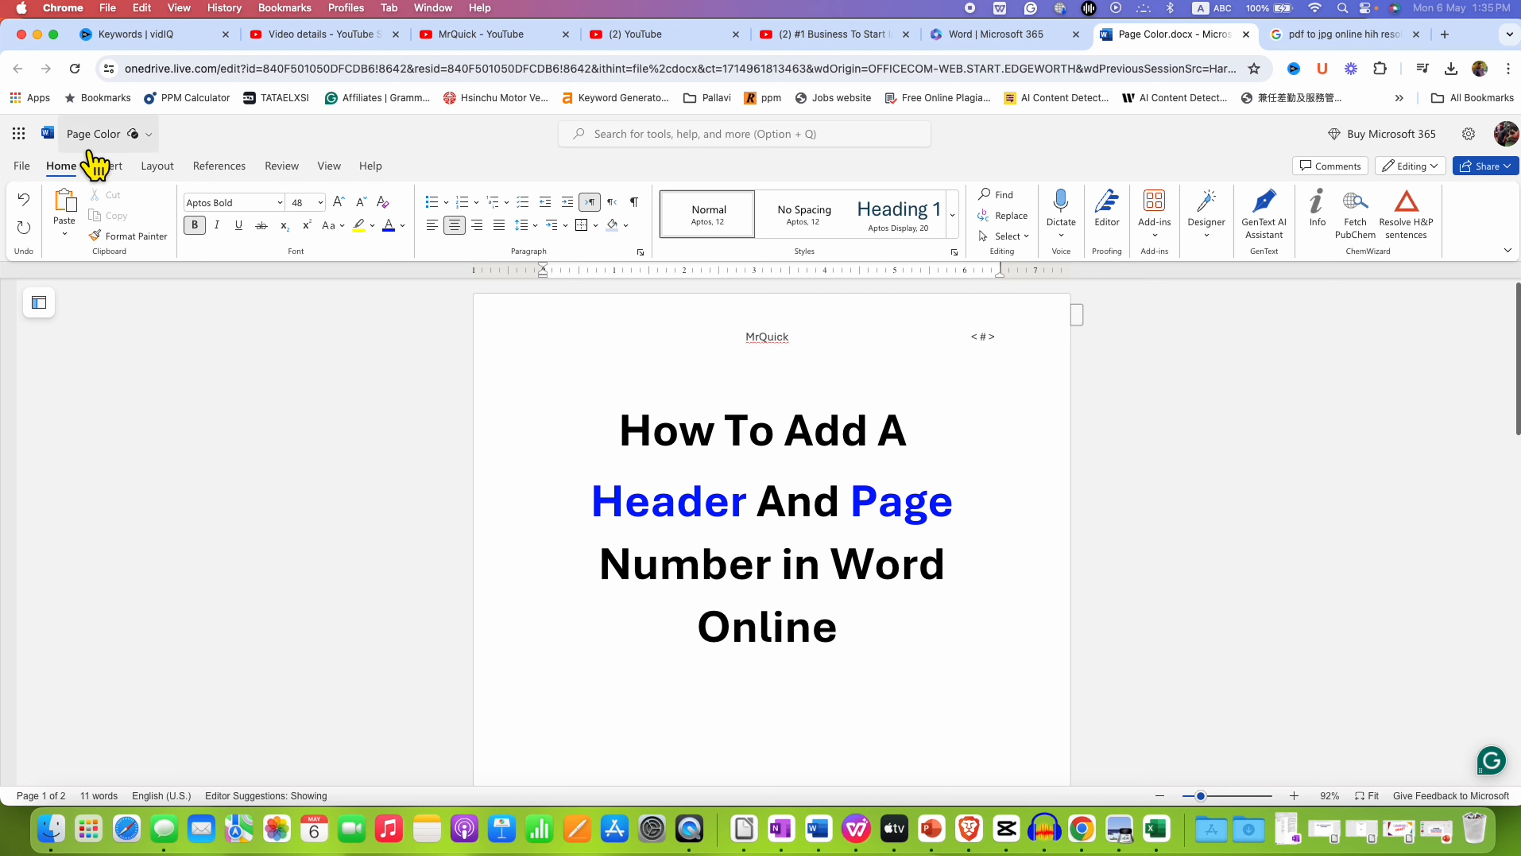
Reach the Print choice in the File menu
left_click(21, 166)
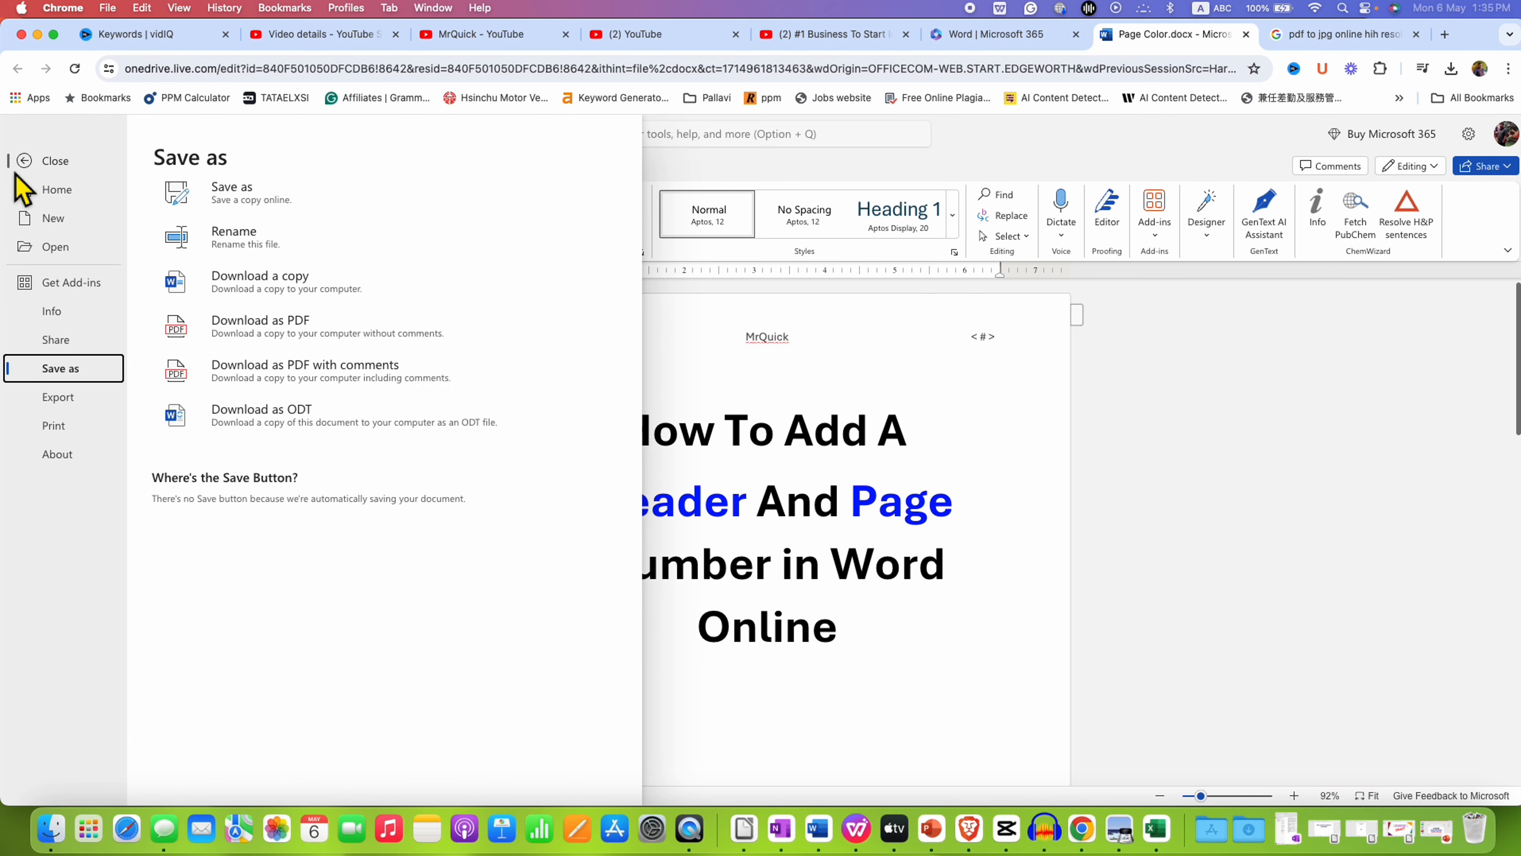
mouse_move(64, 362)
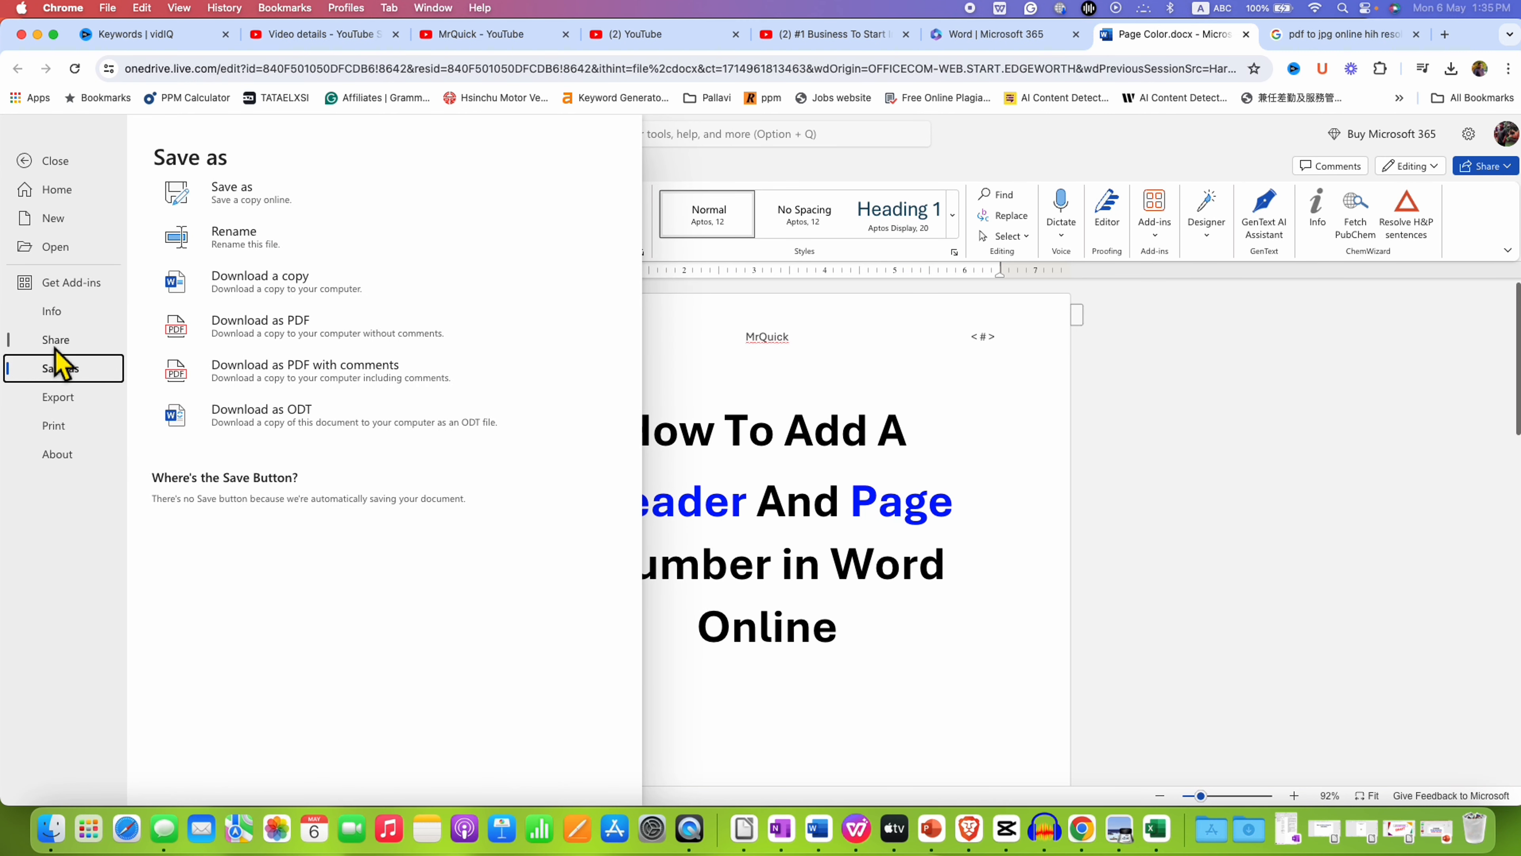
left_click(53, 424)
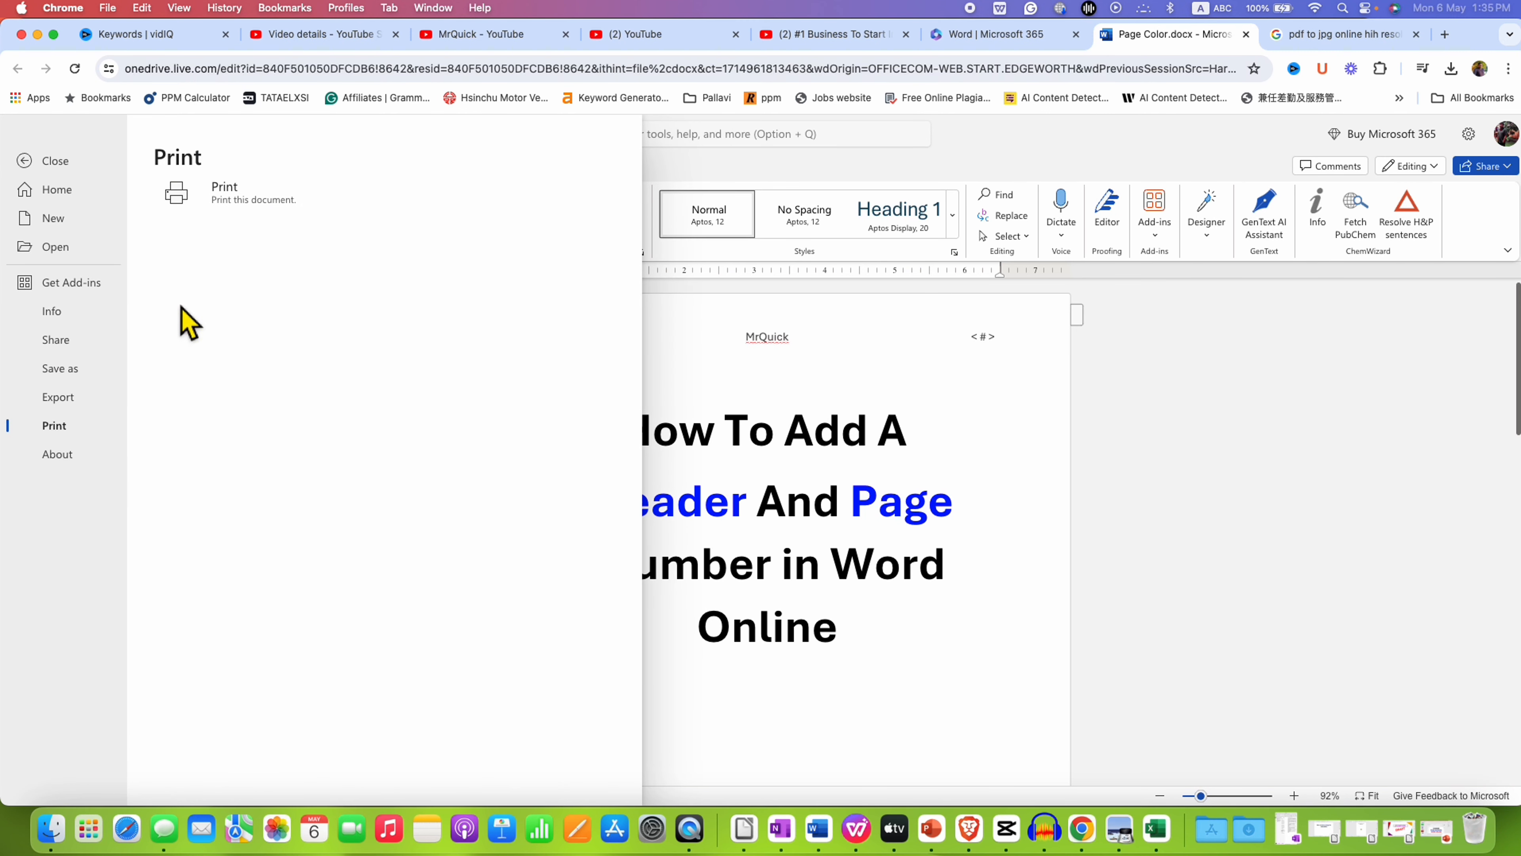
Confirm MrQuick and page numbers 1 and 2 in print preview, then return to editing
left_click(224, 192)
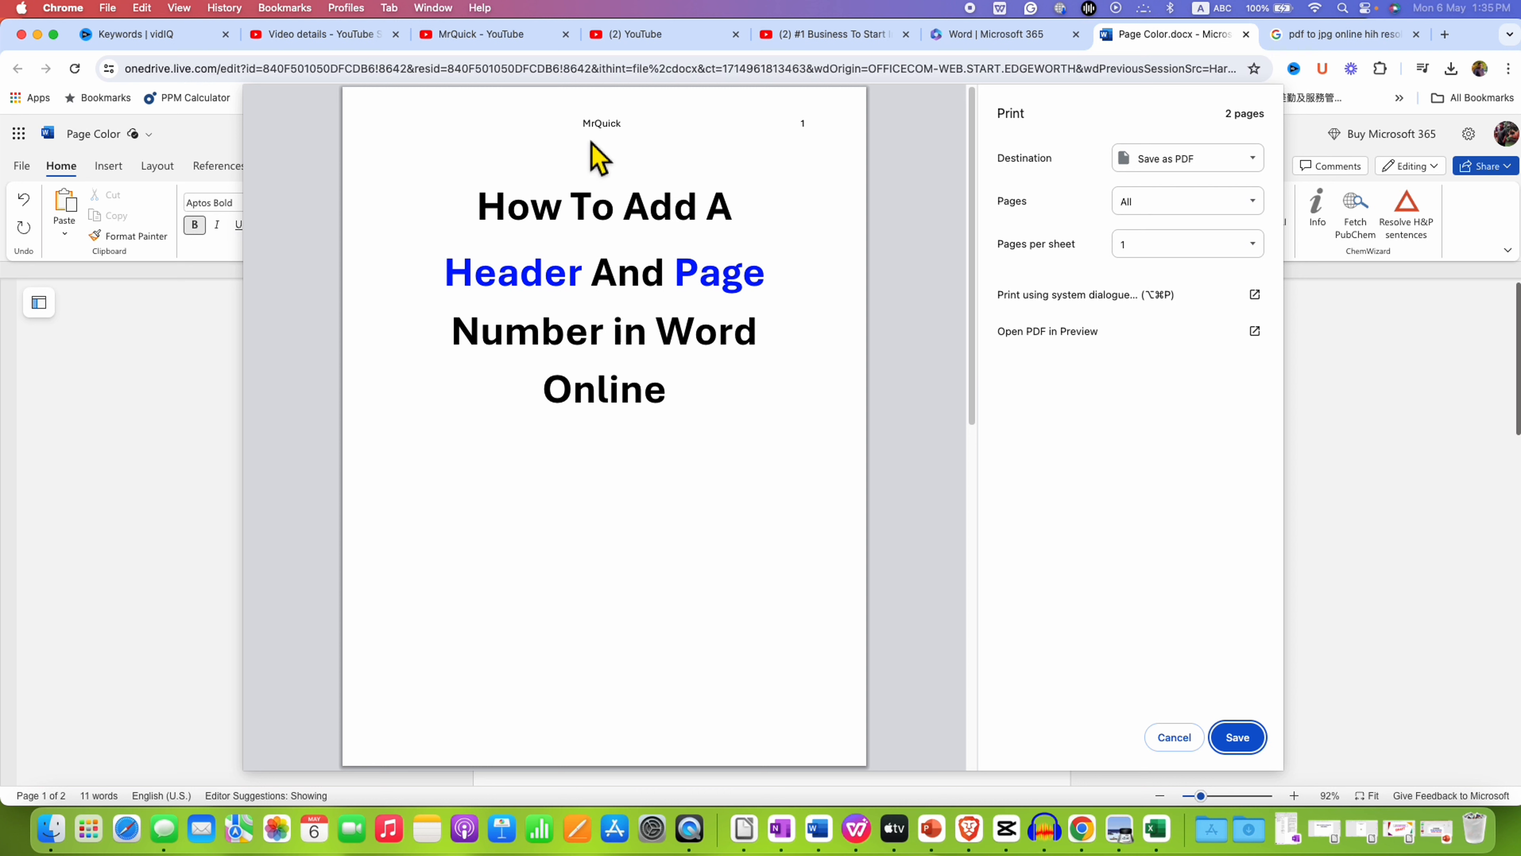
mouse_move(805, 165)
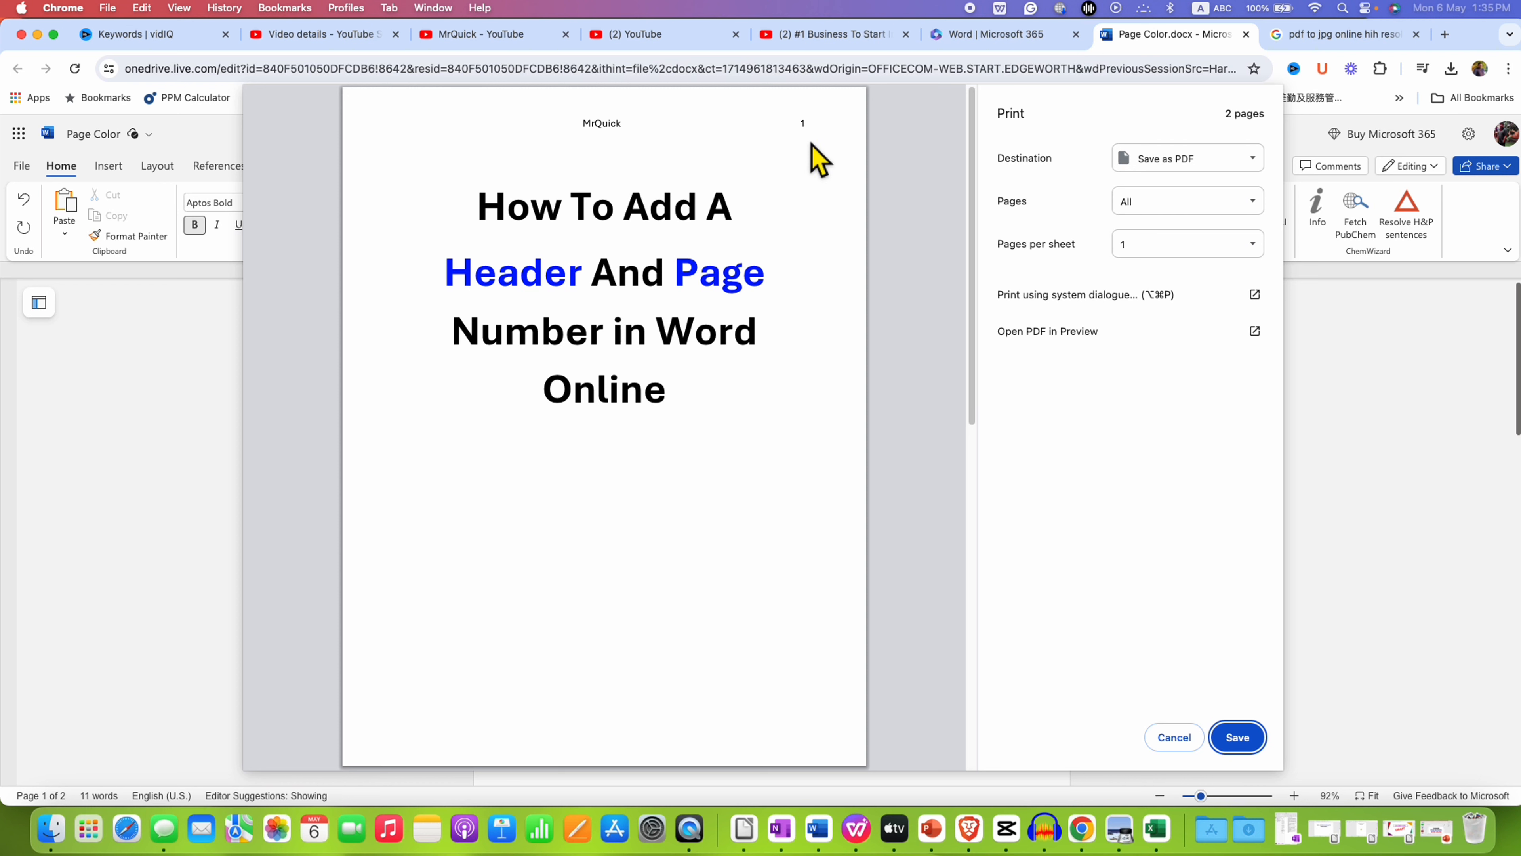
scroll("down", 3)
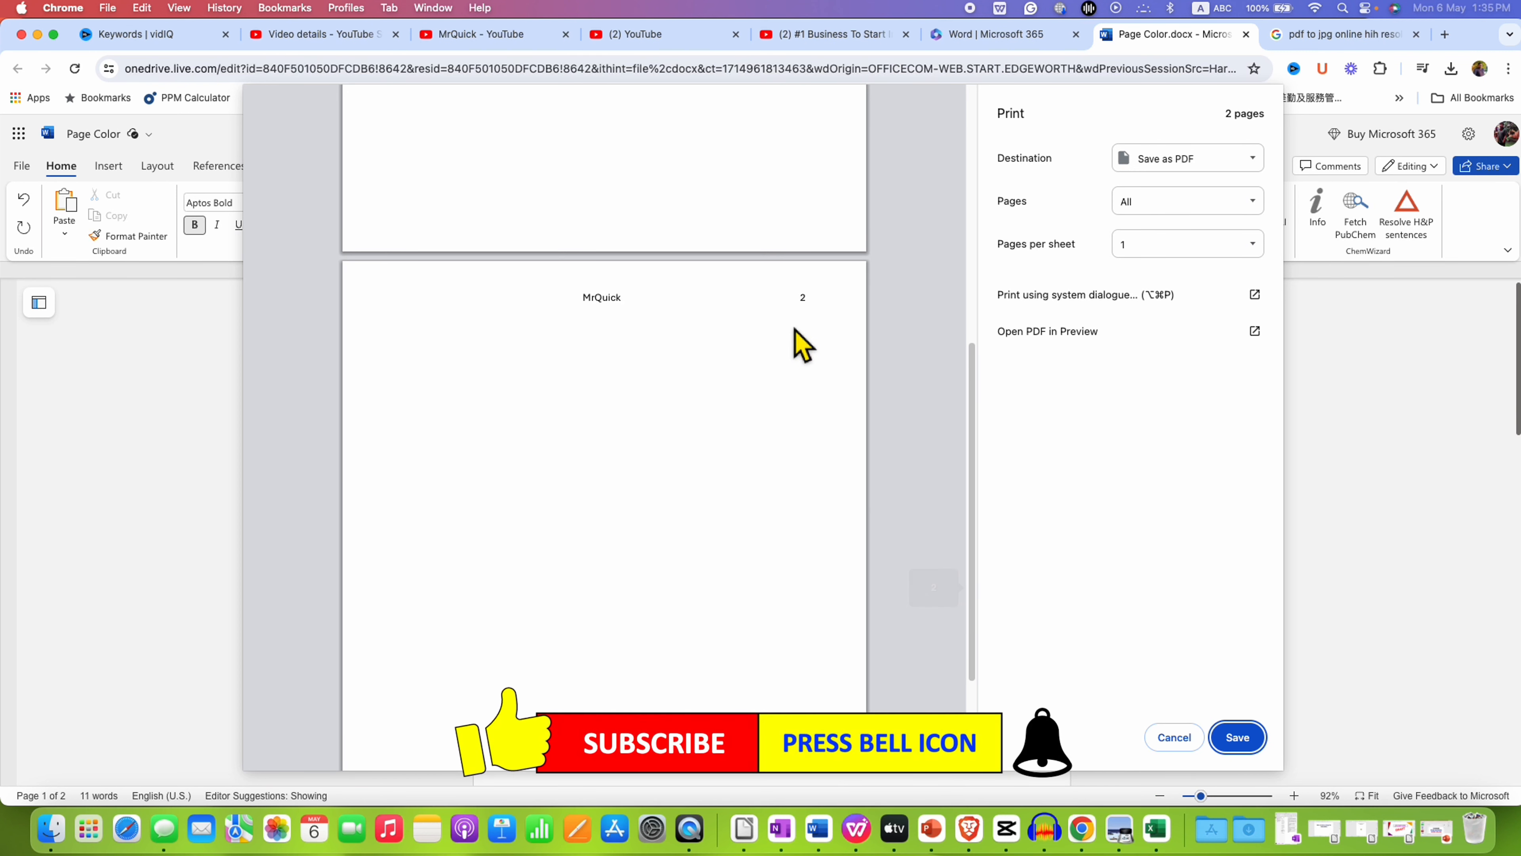
mouse_move(817, 332)
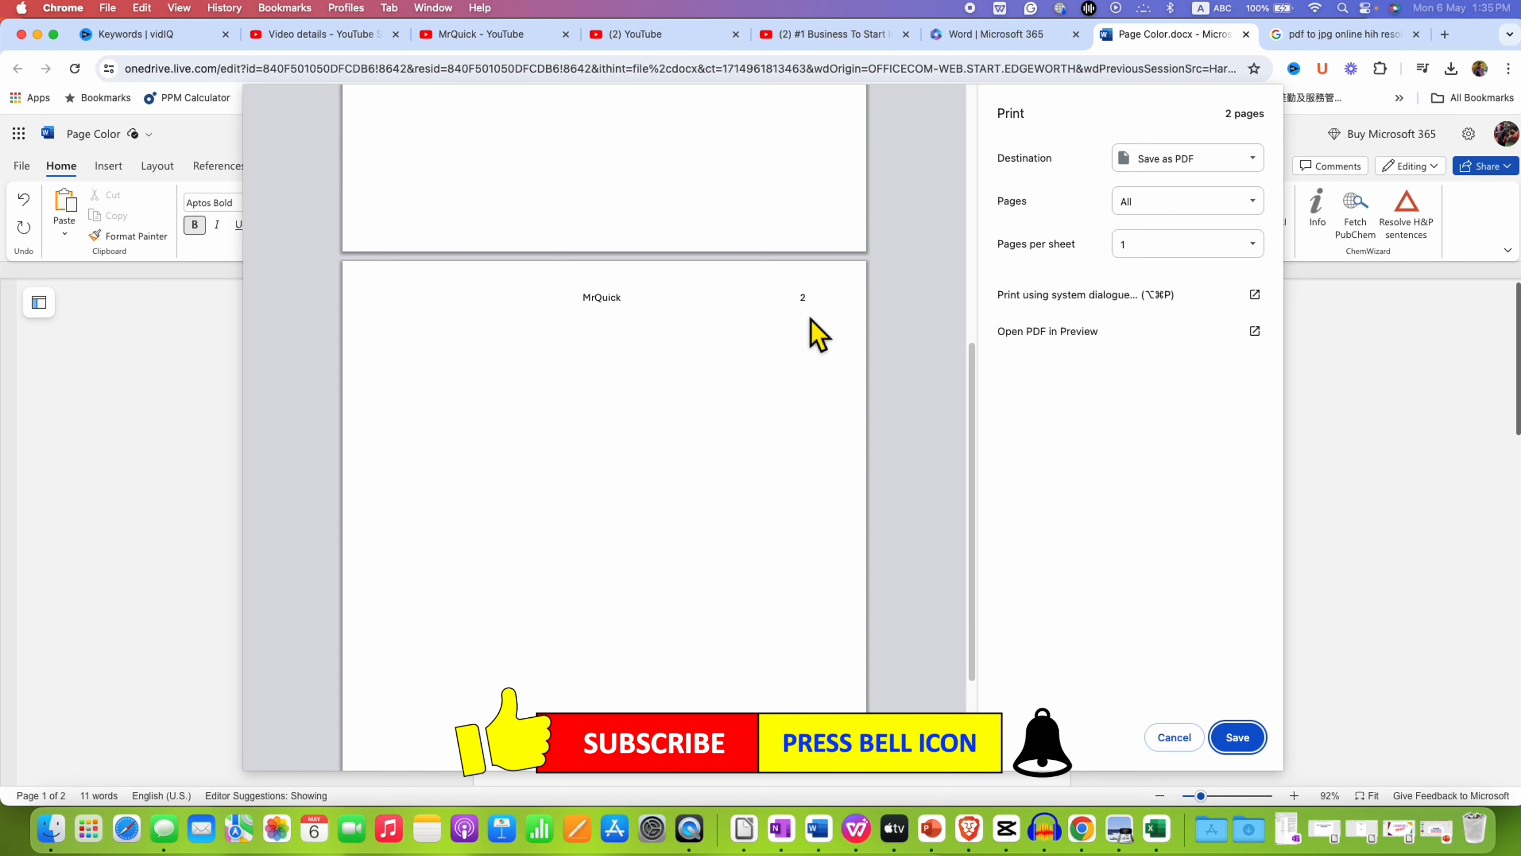
left_click(1173, 738)
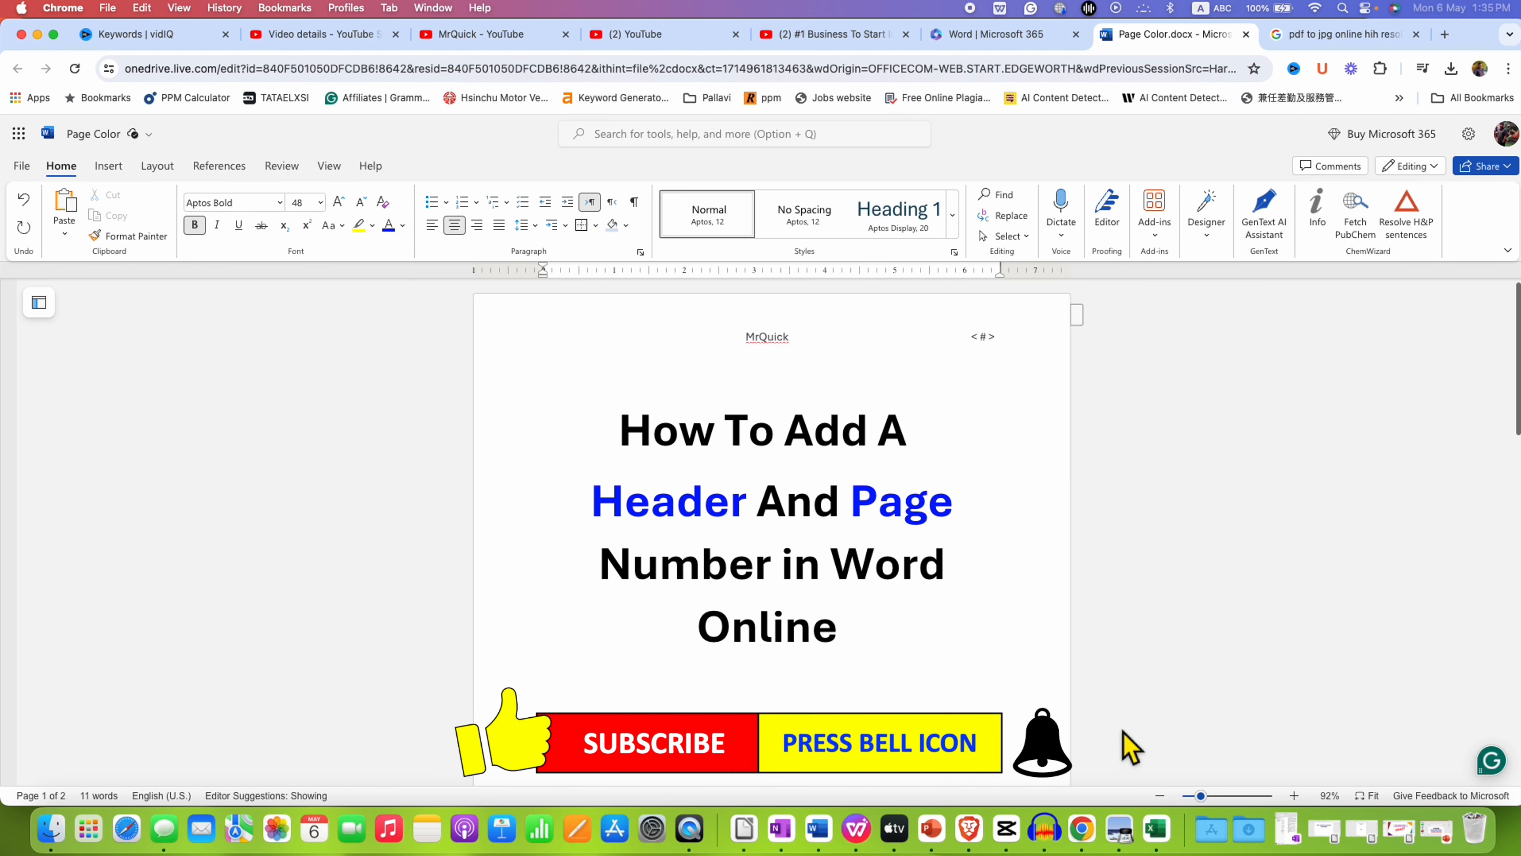
mouse_move(1042, 696)
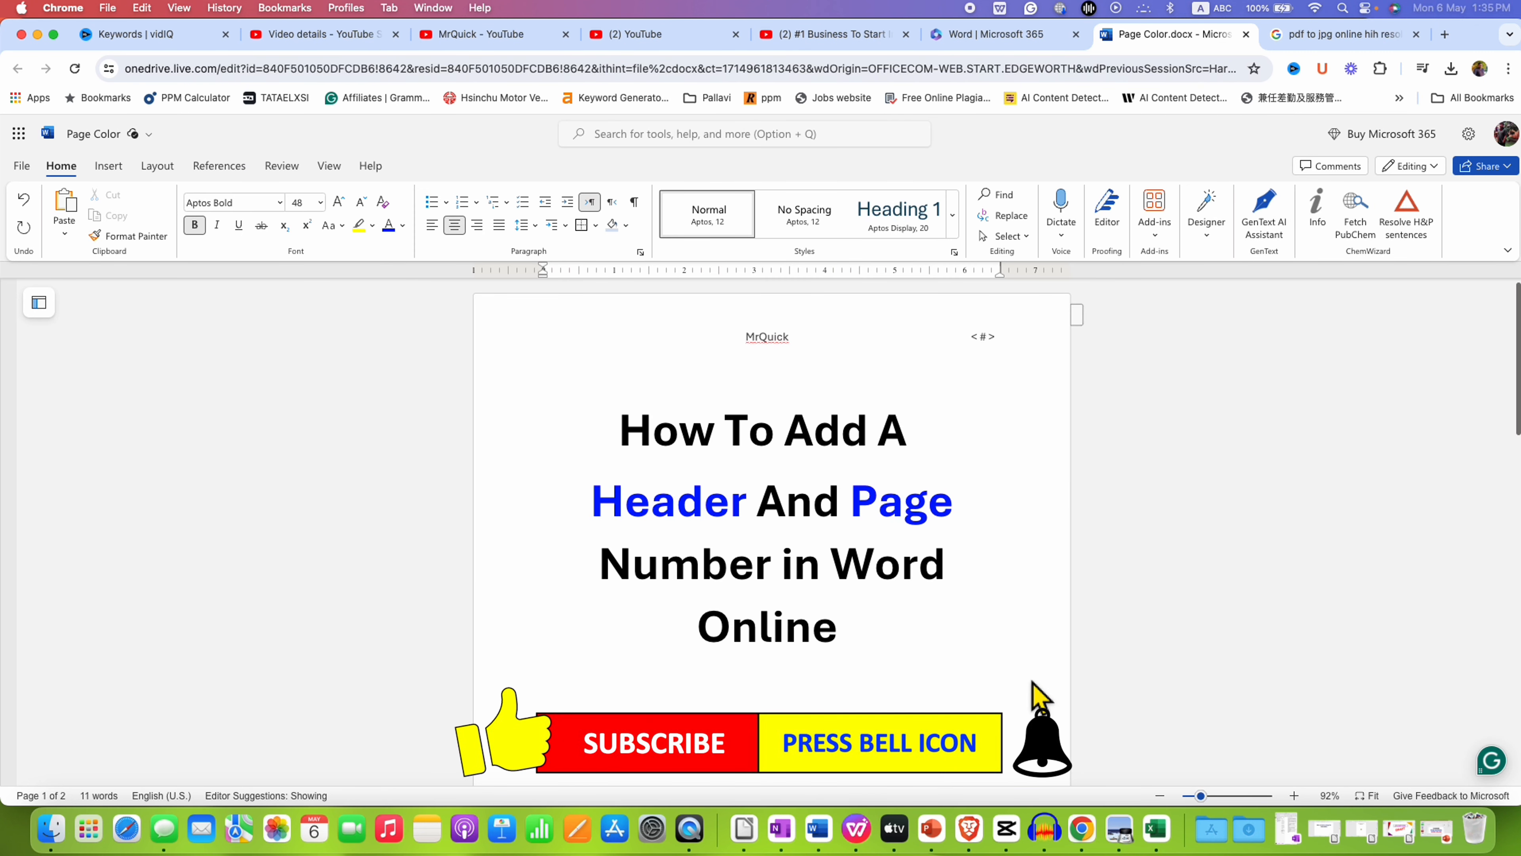